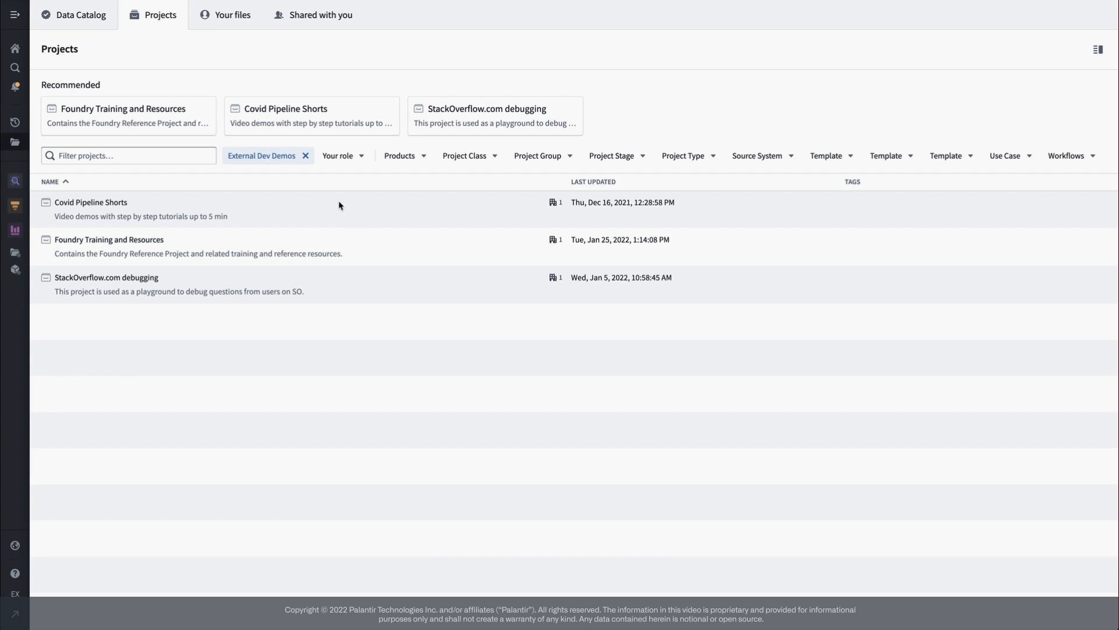
pyautogui.moveTo(62, 58)
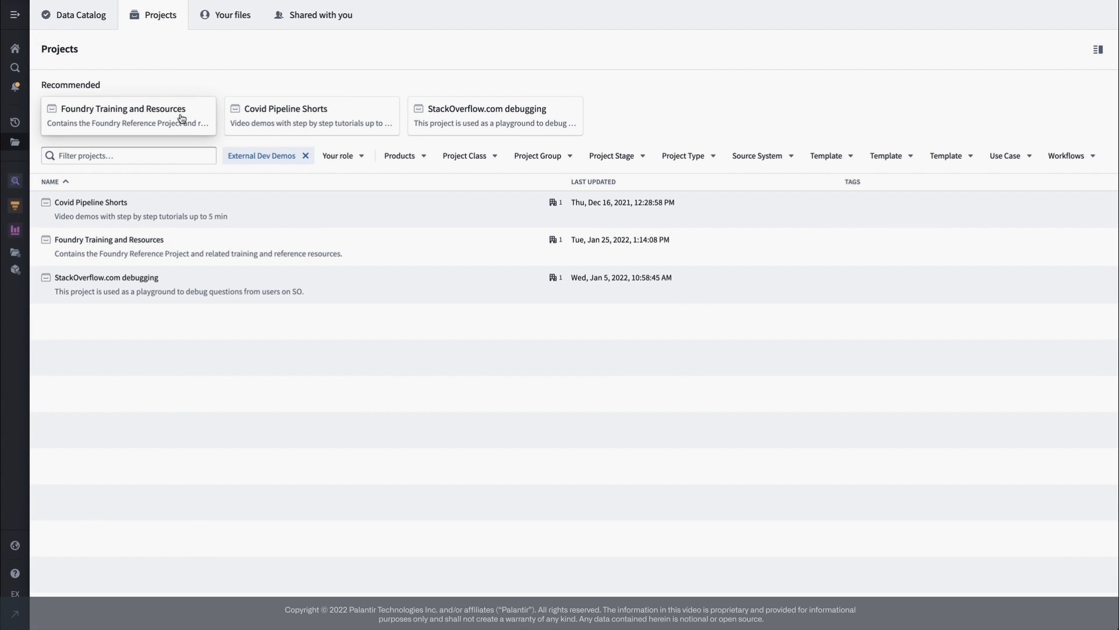
# Filter projects by 'train', star Foundry Training and Resources, and open it
pyautogui.click(129, 155)
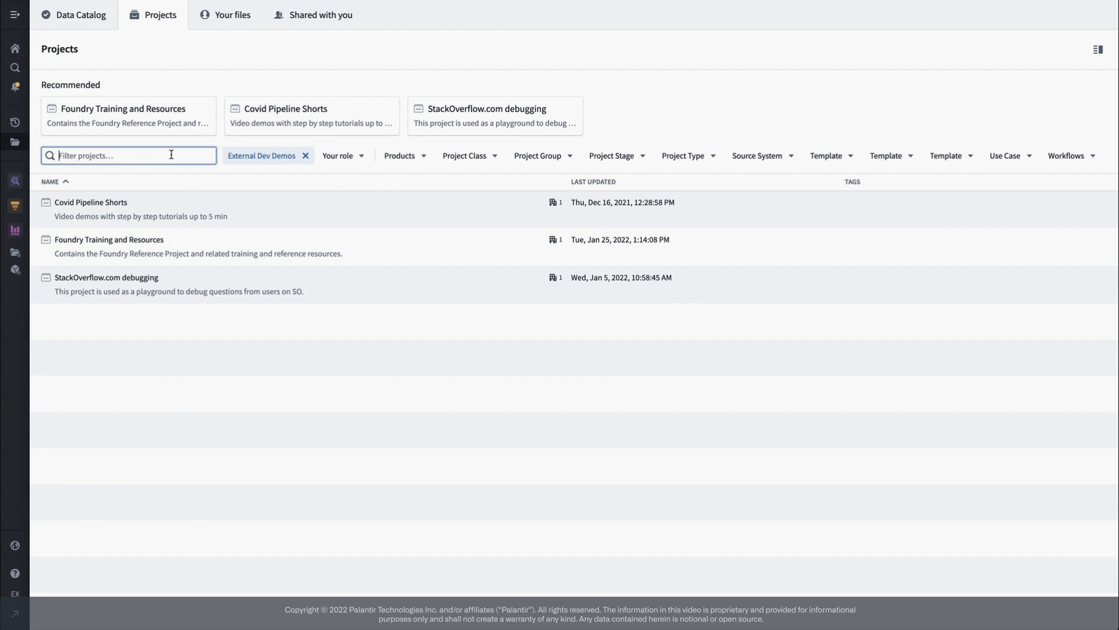
pyautogui.write('training')
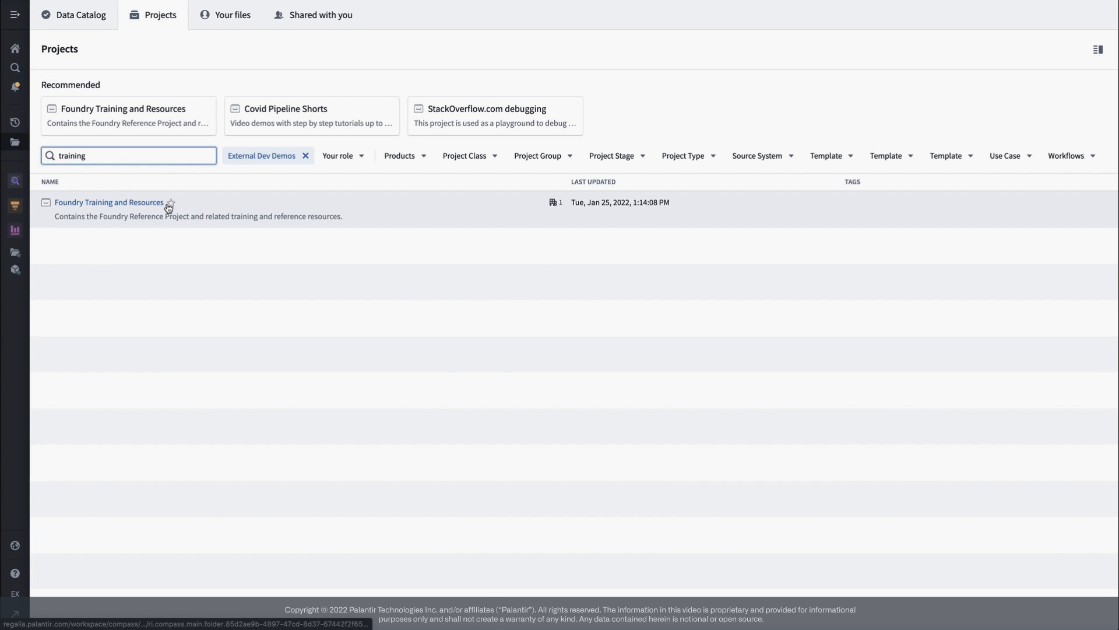
pyautogui.click(169, 203)
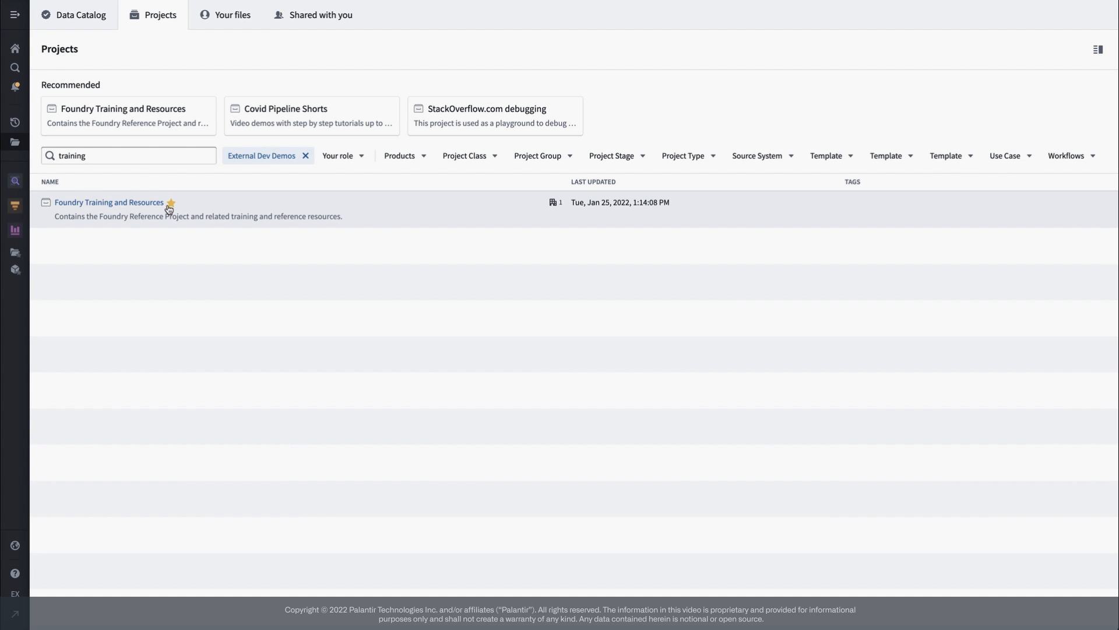
pyautogui.click(109, 202)
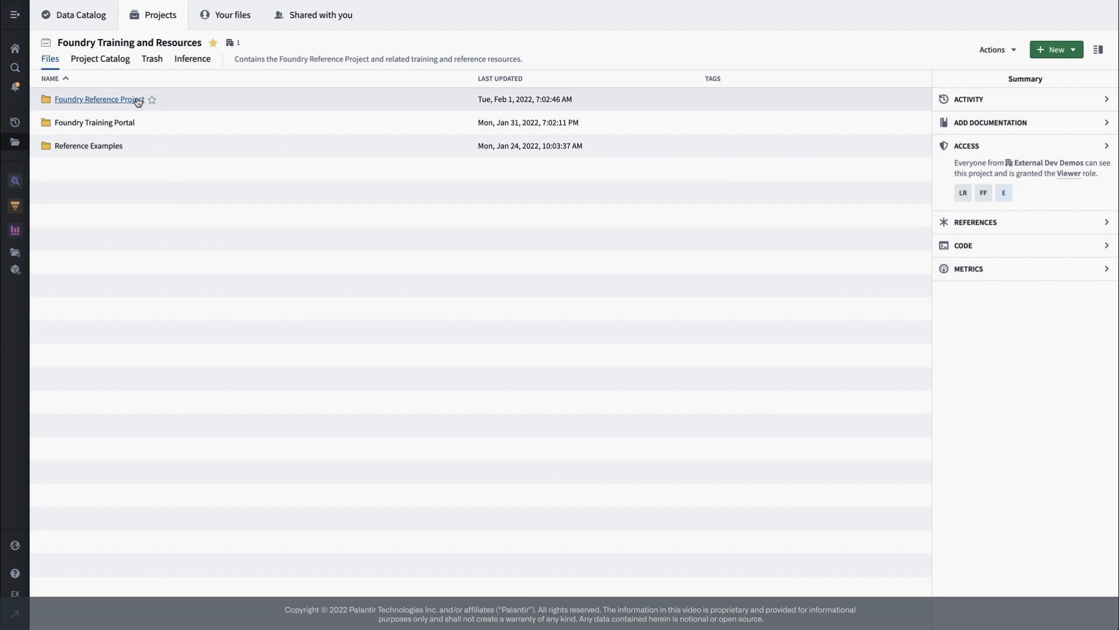
pyautogui.click(95, 99)
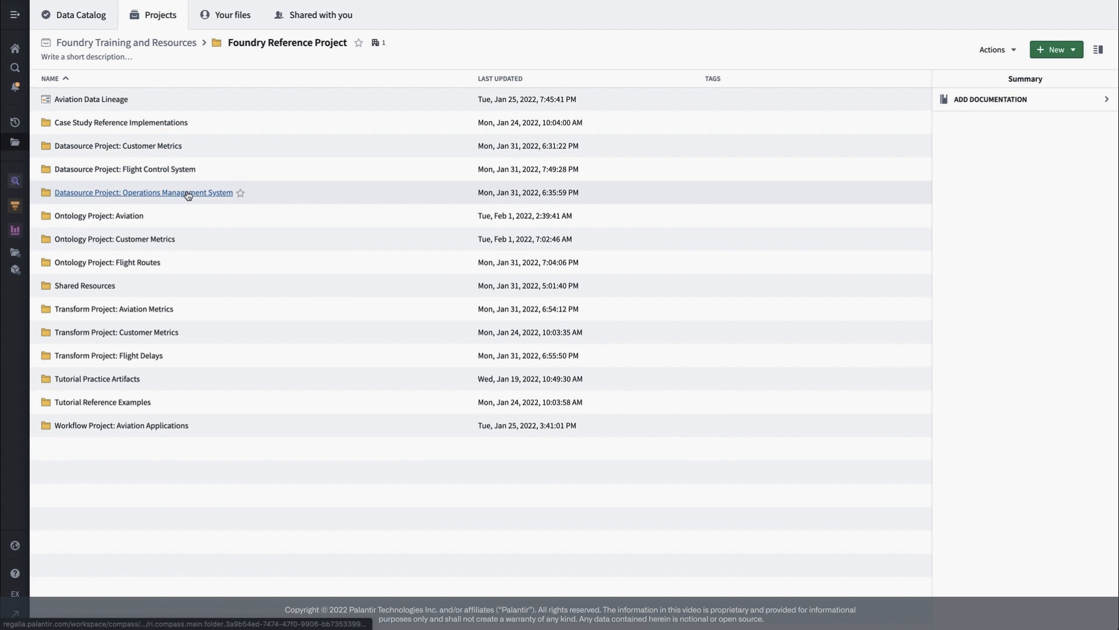
pyautogui.doubleClick(99, 216)
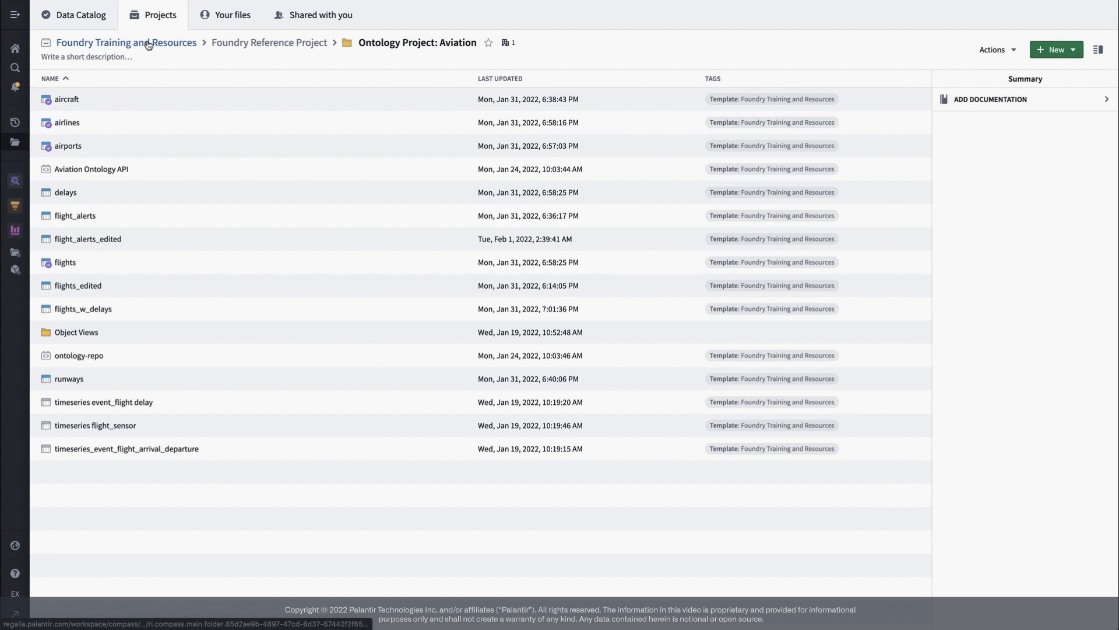
pyautogui.click(126, 42)
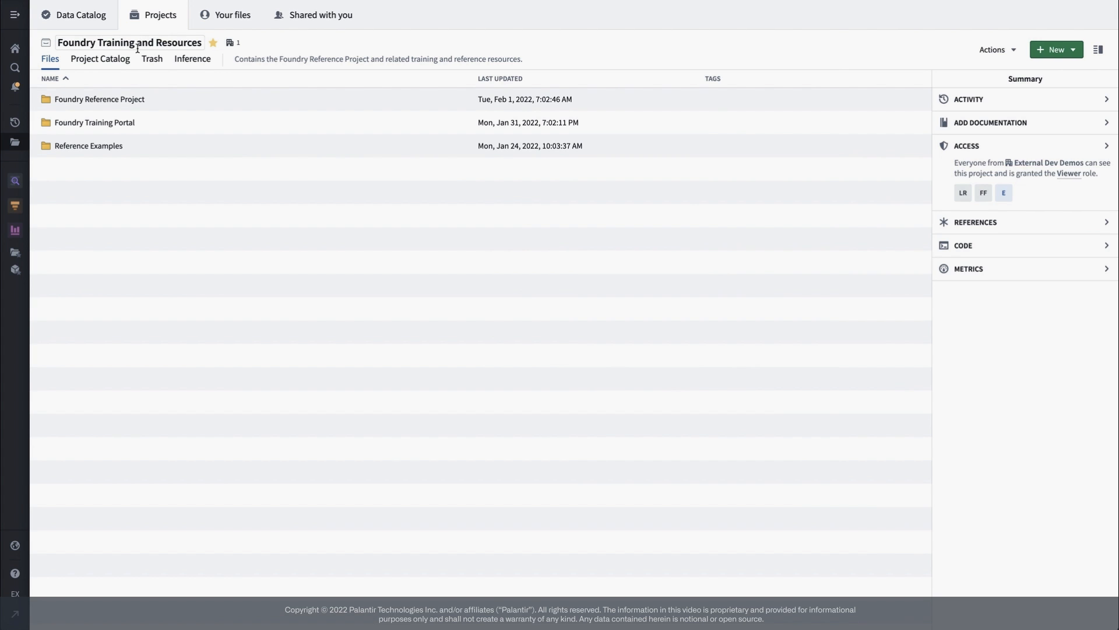
pyautogui.moveTo(100, 58)
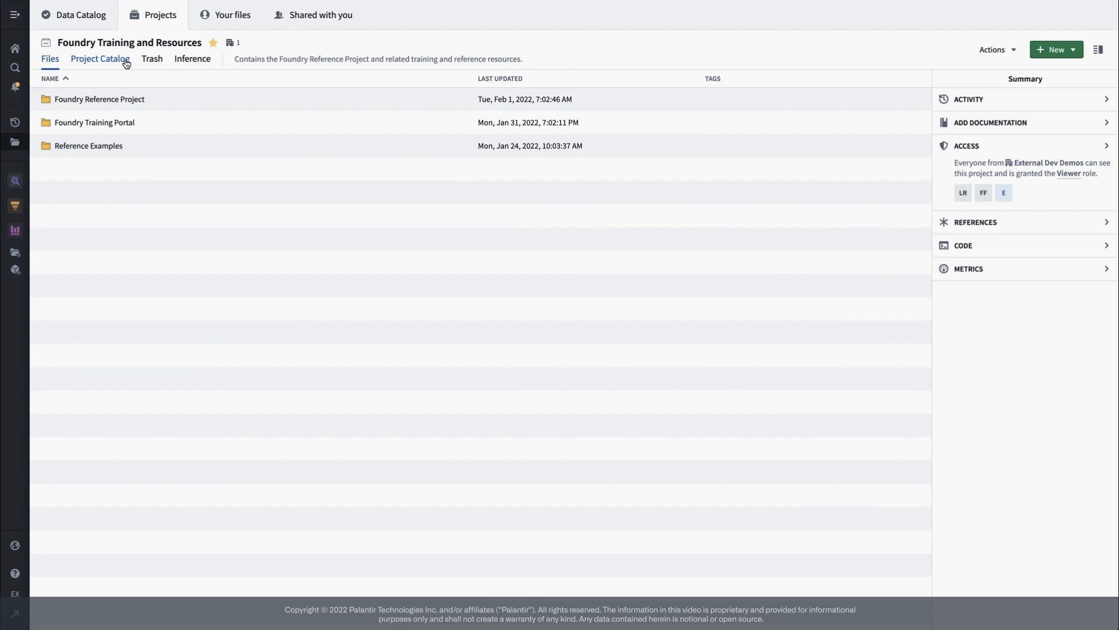
# Browse the Project Catalog list and select the flights dataset to see its details
pyautogui.click(100, 59)
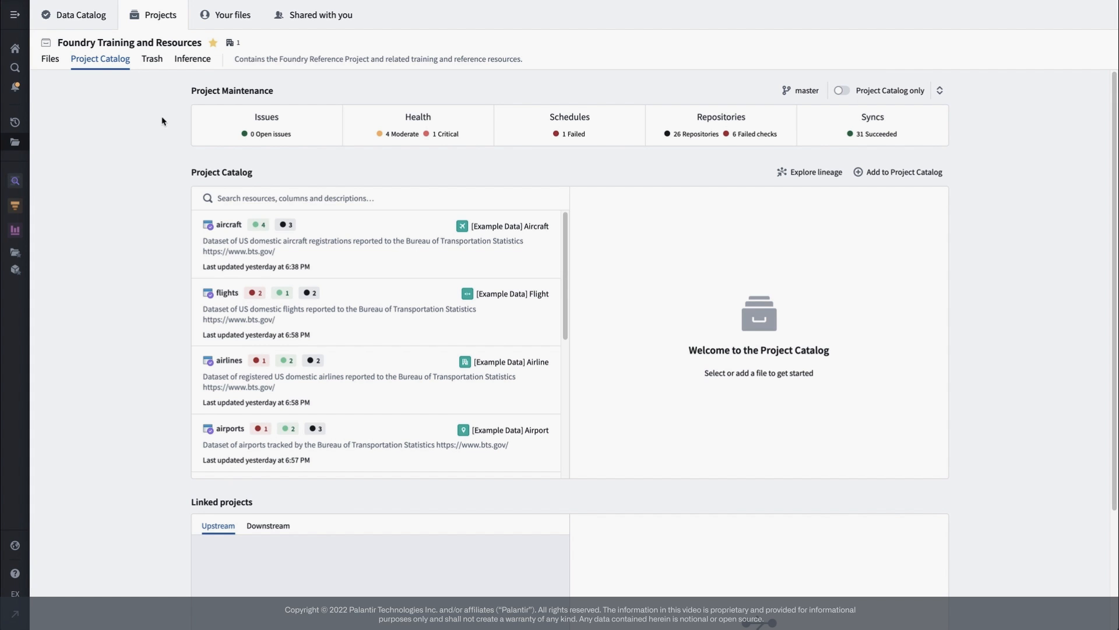
pyautogui.moveTo(375, 122)
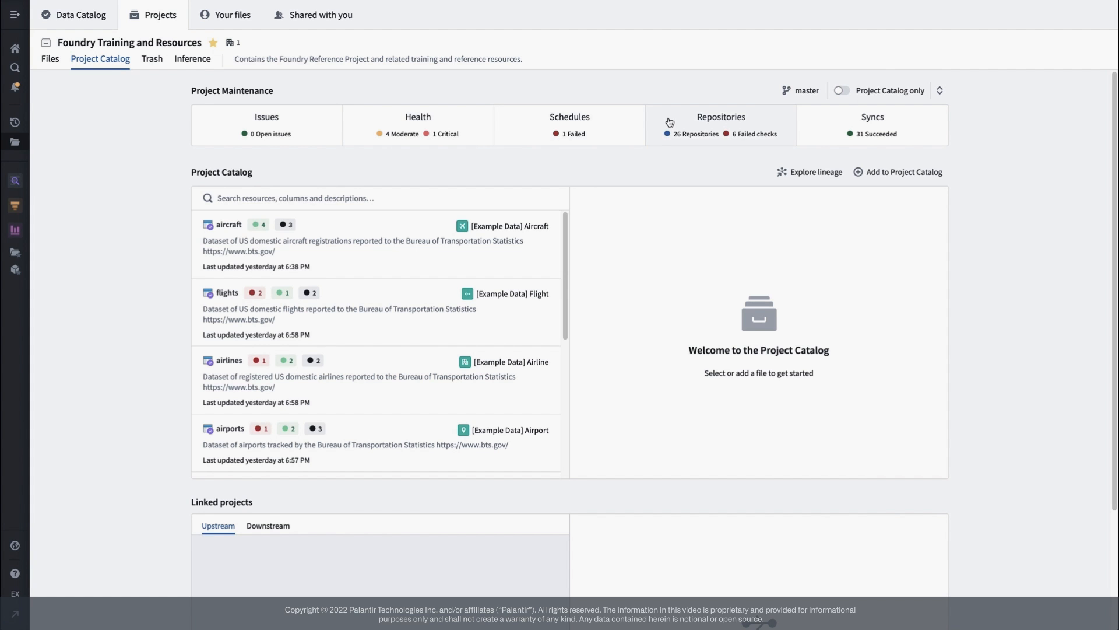
pyautogui.moveTo(609, 125)
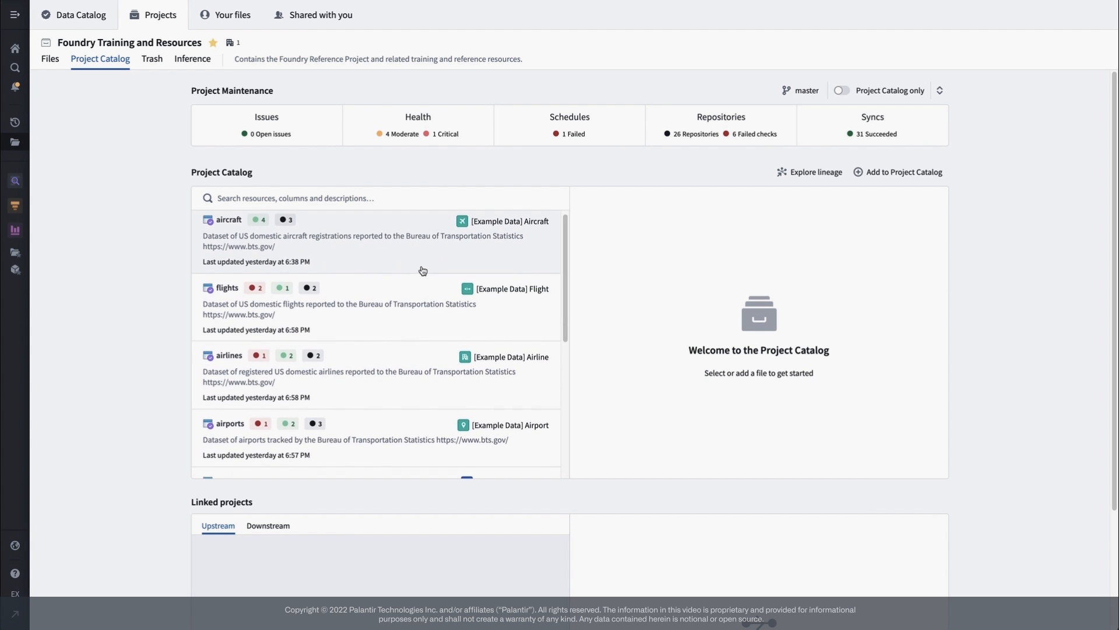
pyautogui.scroll(-3)
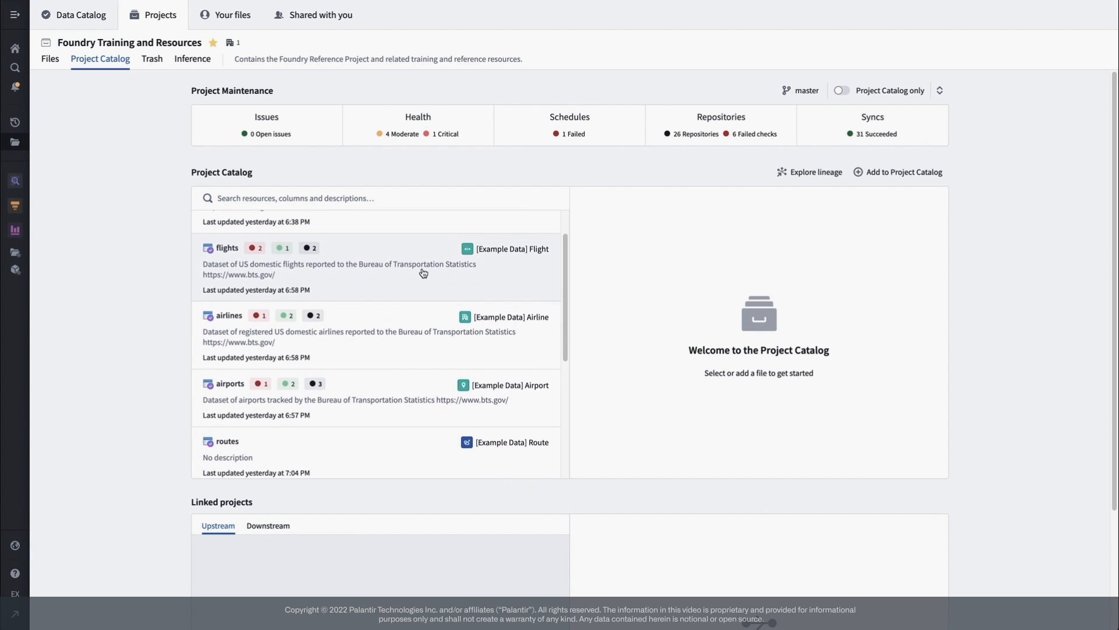
pyautogui.scroll(-3)
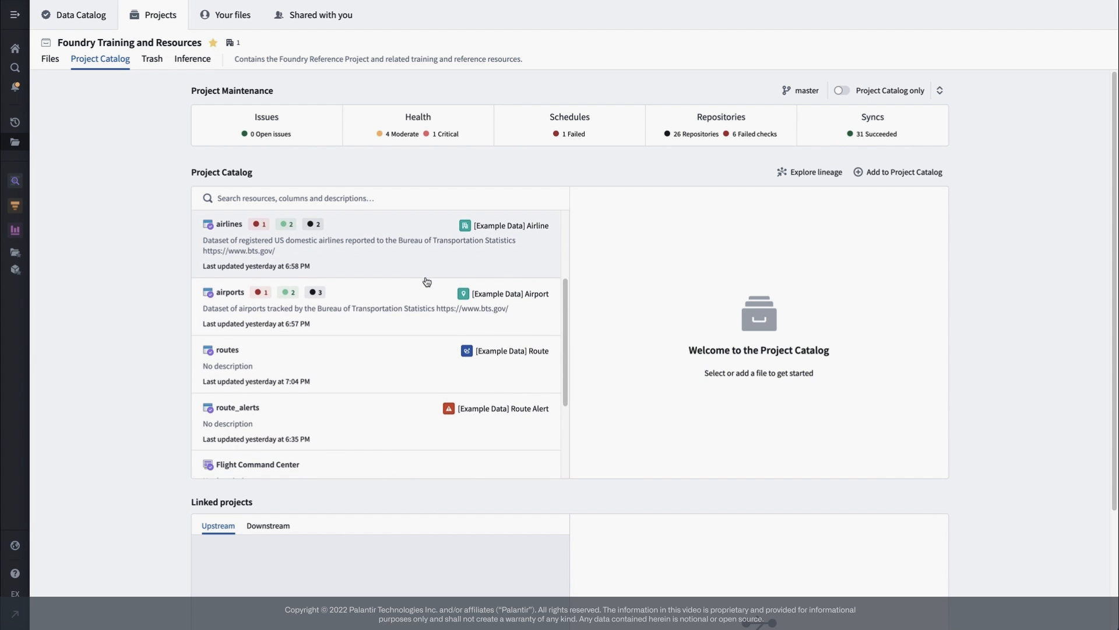
pyautogui.scroll(-3)
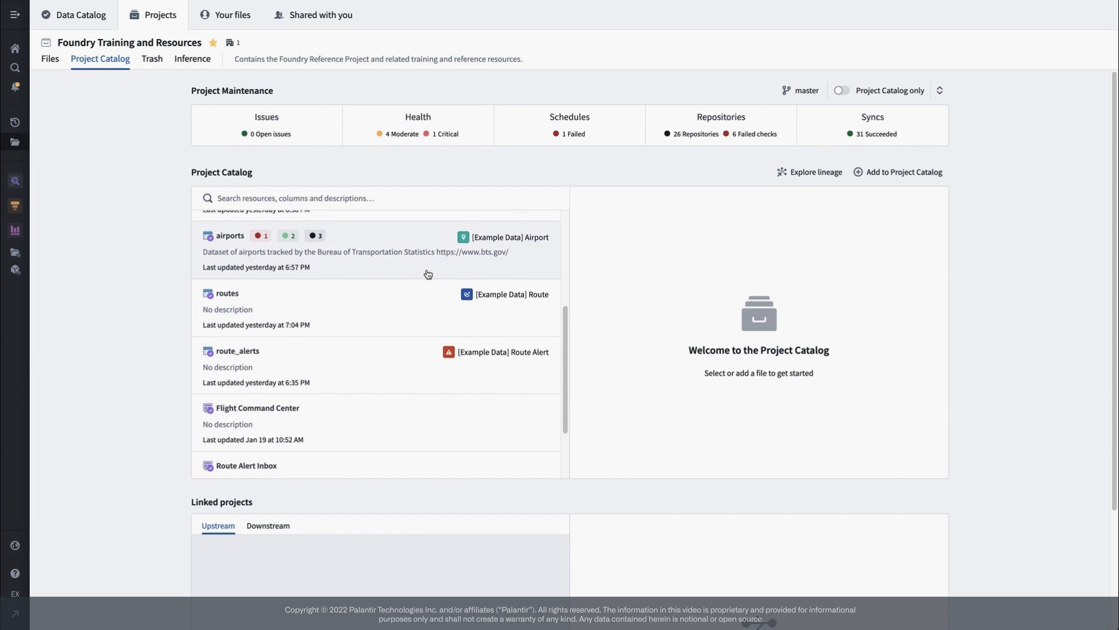
pyautogui.scroll(-3)
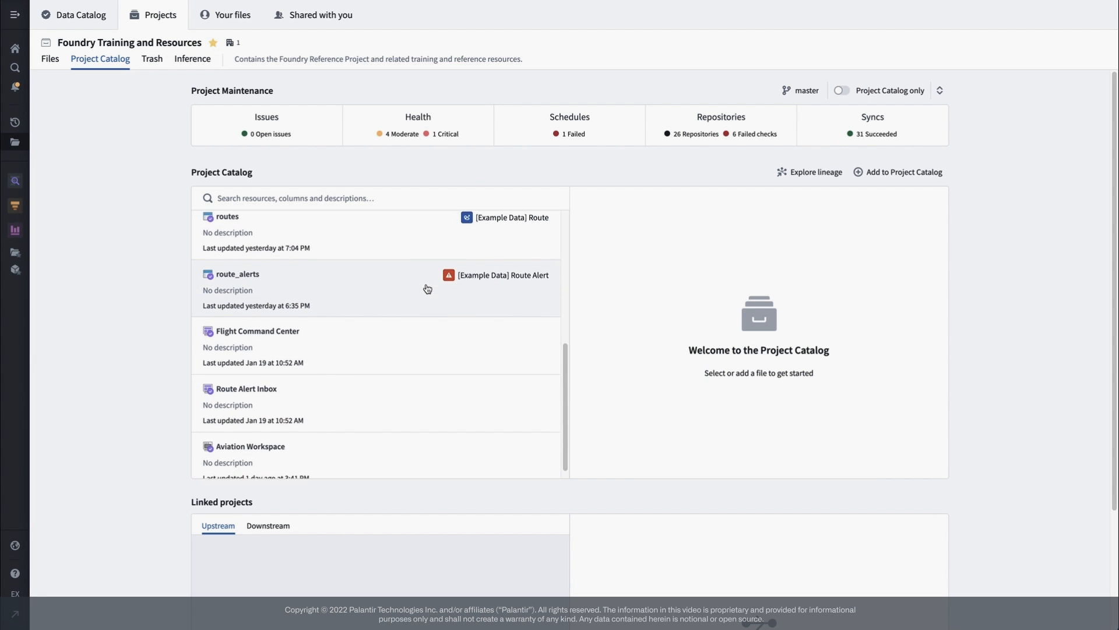
pyautogui.scroll(-3)
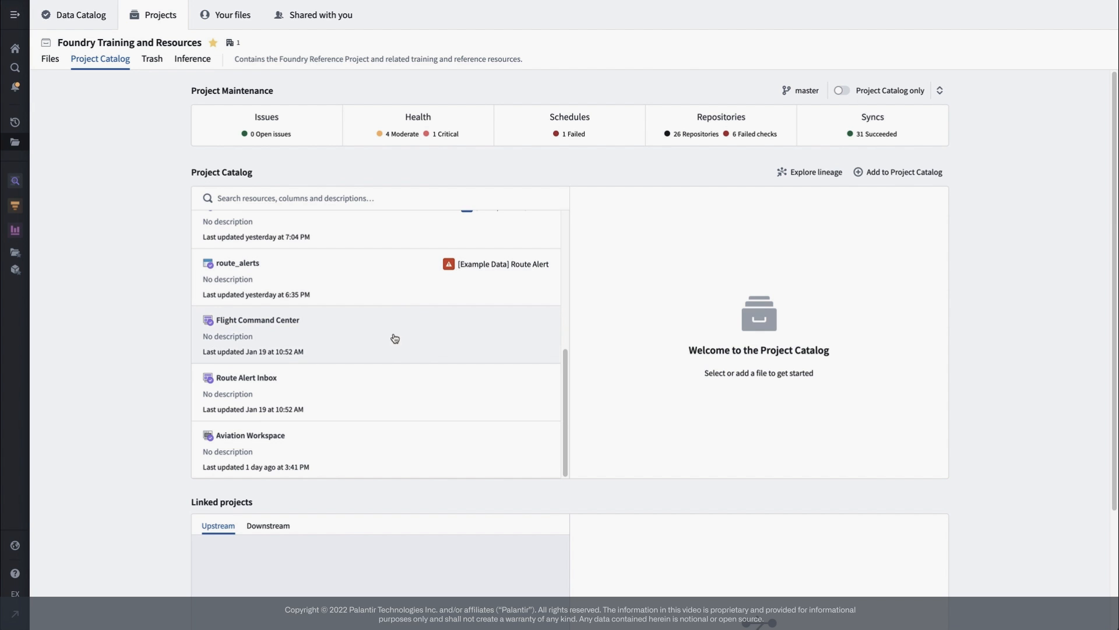
pyautogui.moveTo(395, 391)
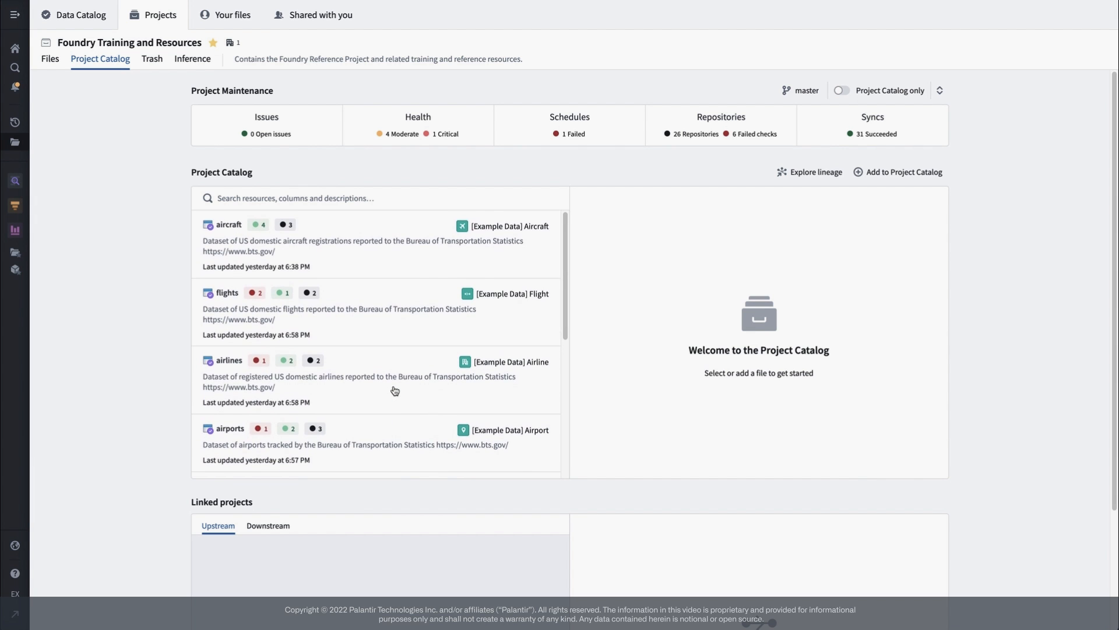
pyautogui.click(227, 293)
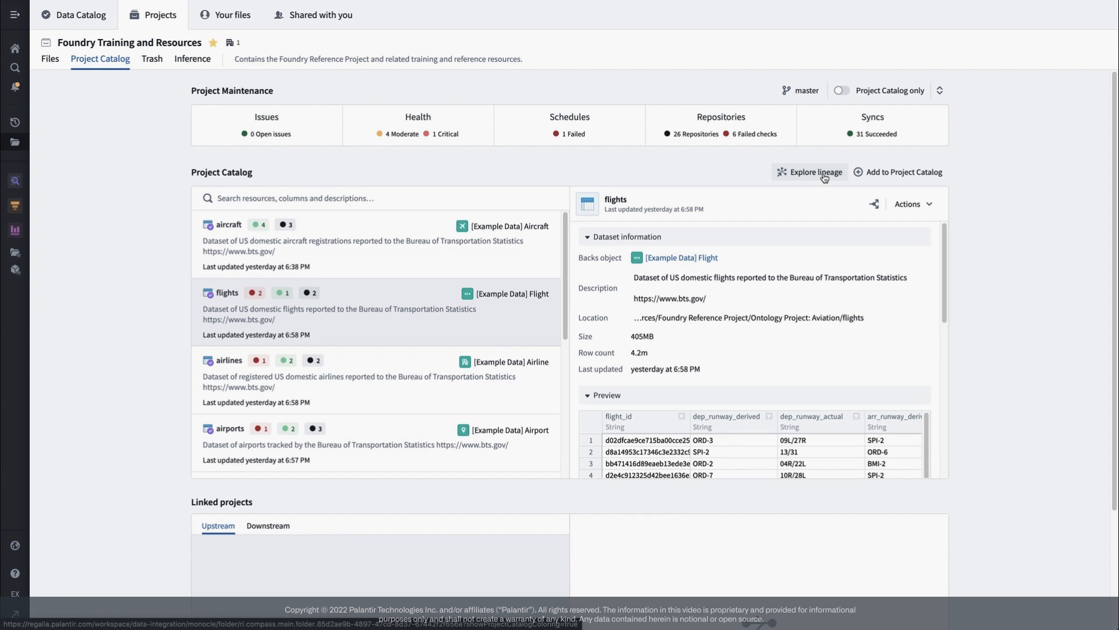
# Open the flights Lineage summary and launch Explore lineage
pyautogui.click(809, 171)
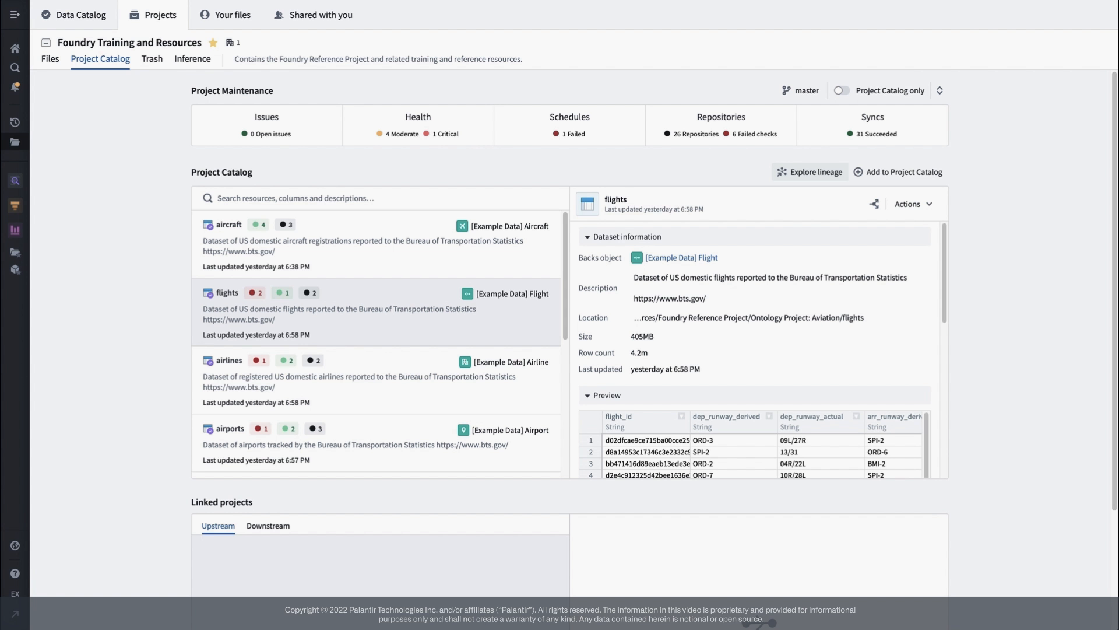
pyautogui.moveTo(506, 276)
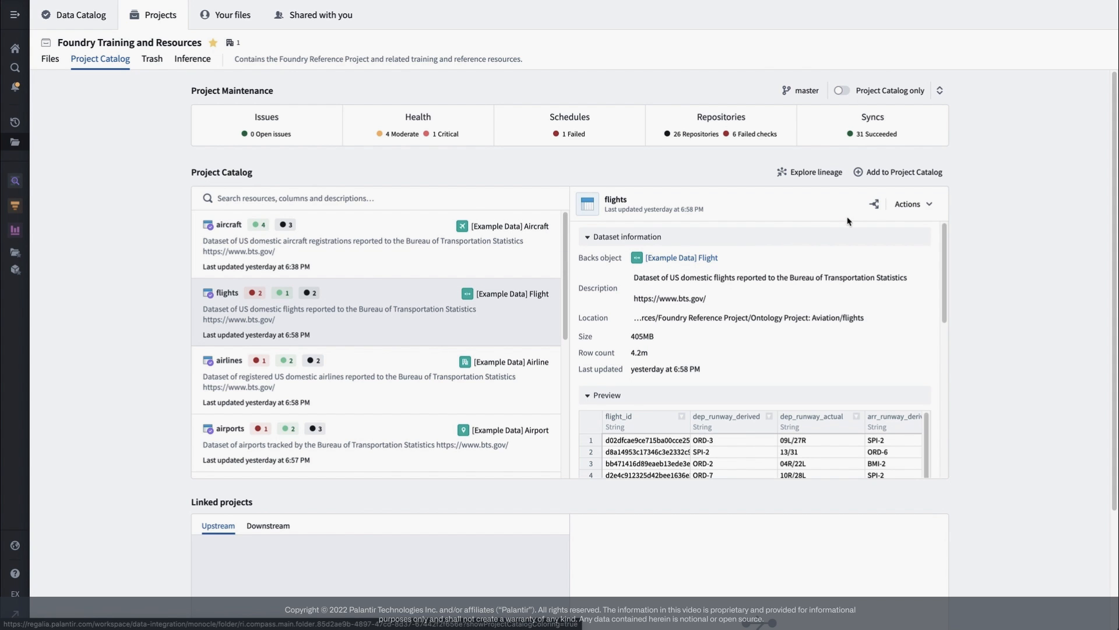
pyautogui.click(874, 203)
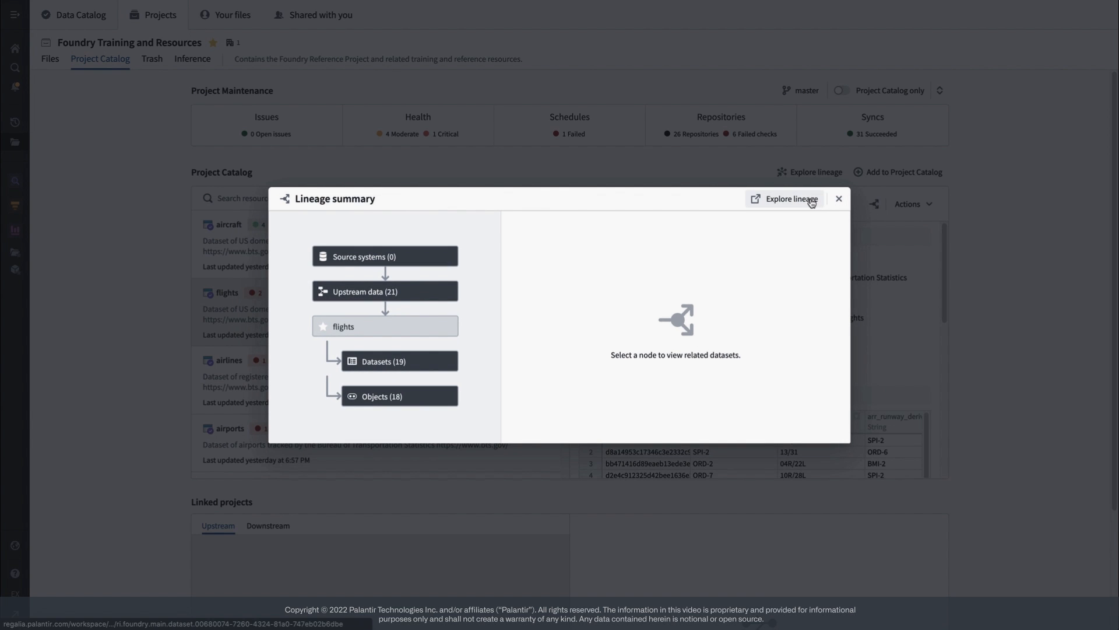
pyautogui.click(784, 198)
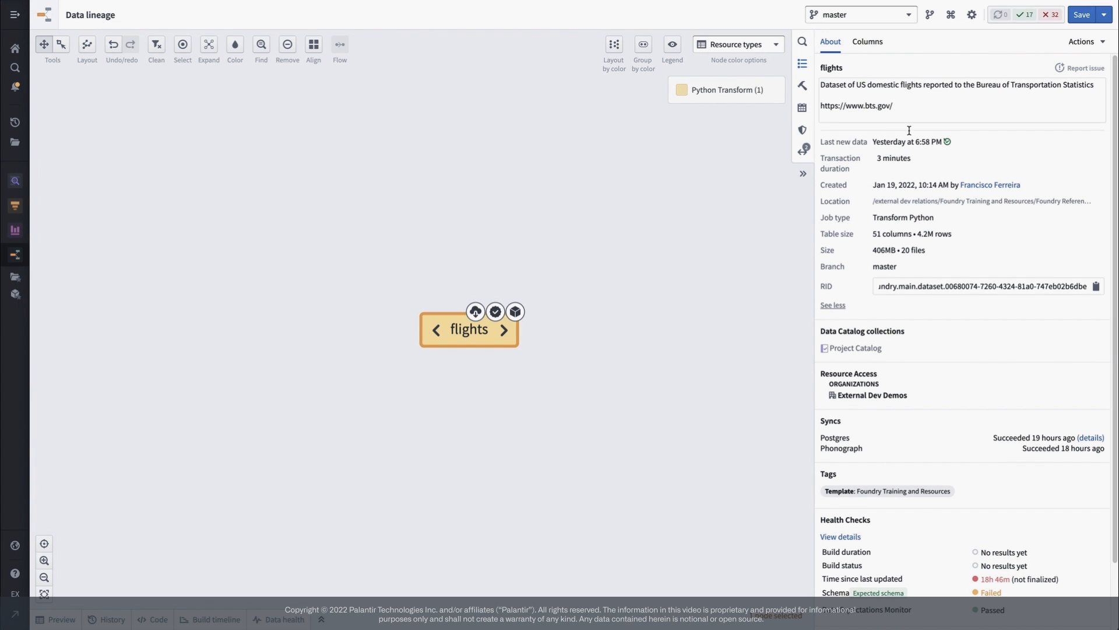
# Scroll through the flights dataset's Columns tab to review its schema
pyautogui.scroll(-3)
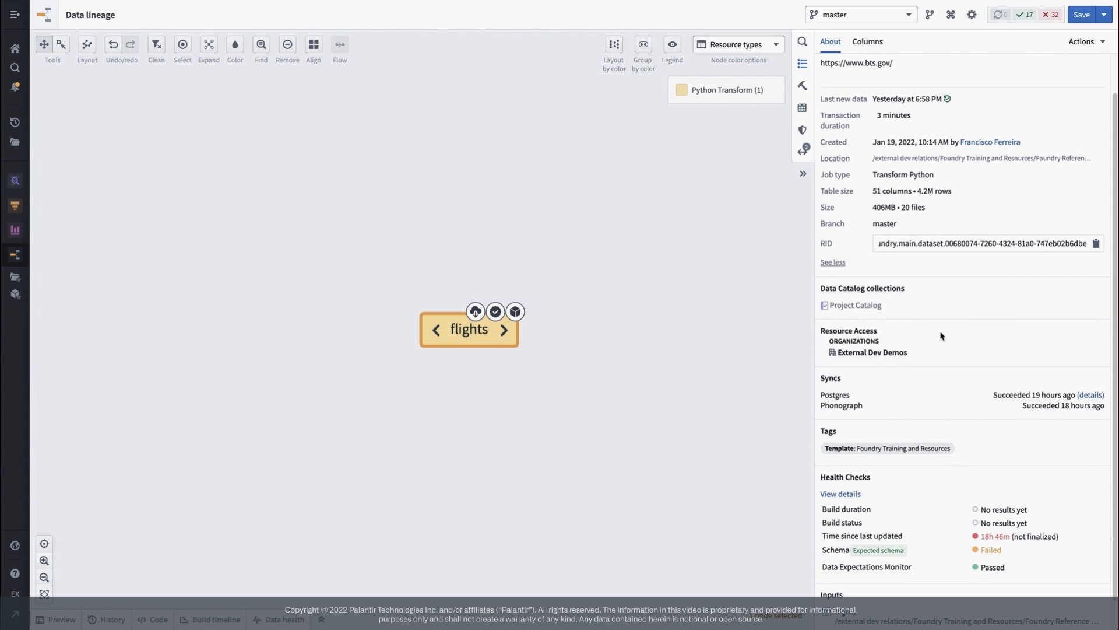
pyautogui.scroll(-3)
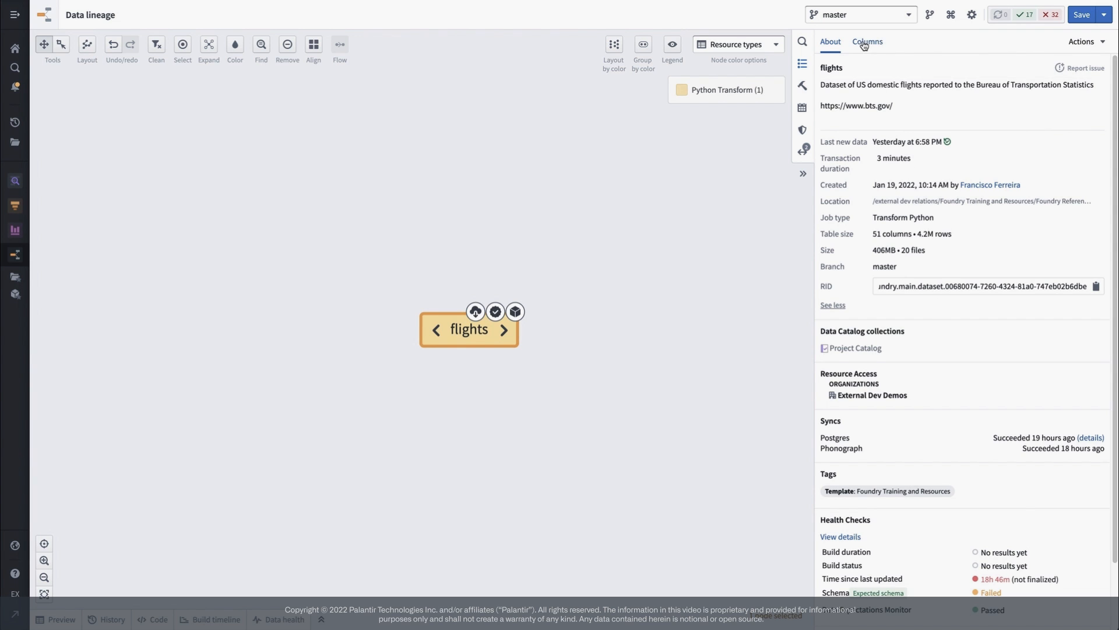
pyautogui.click(868, 42)
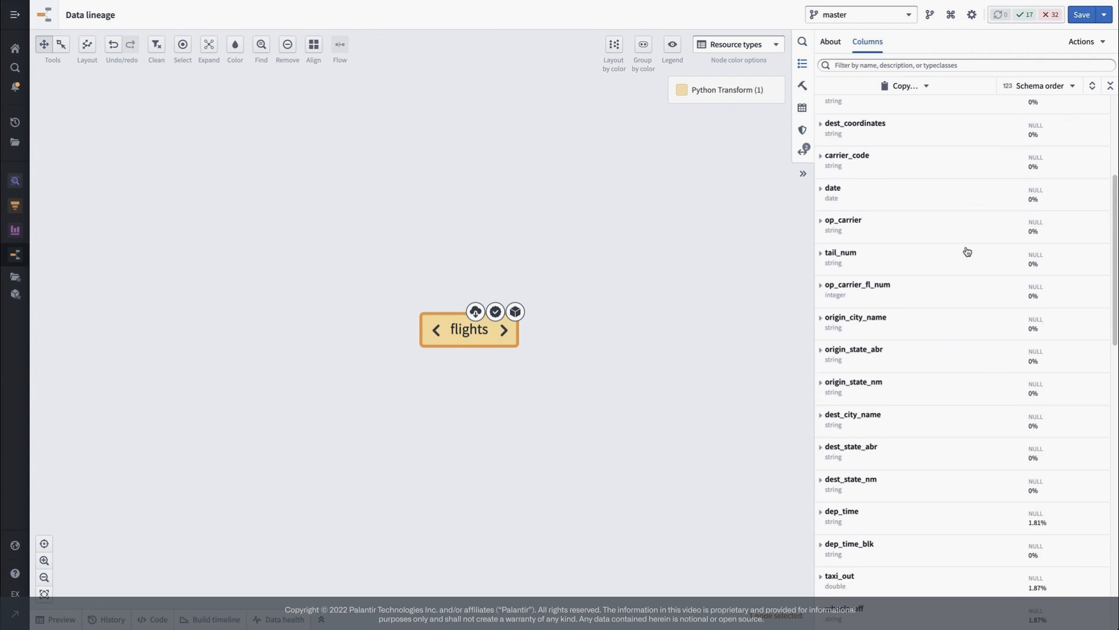
pyautogui.scroll(-3)
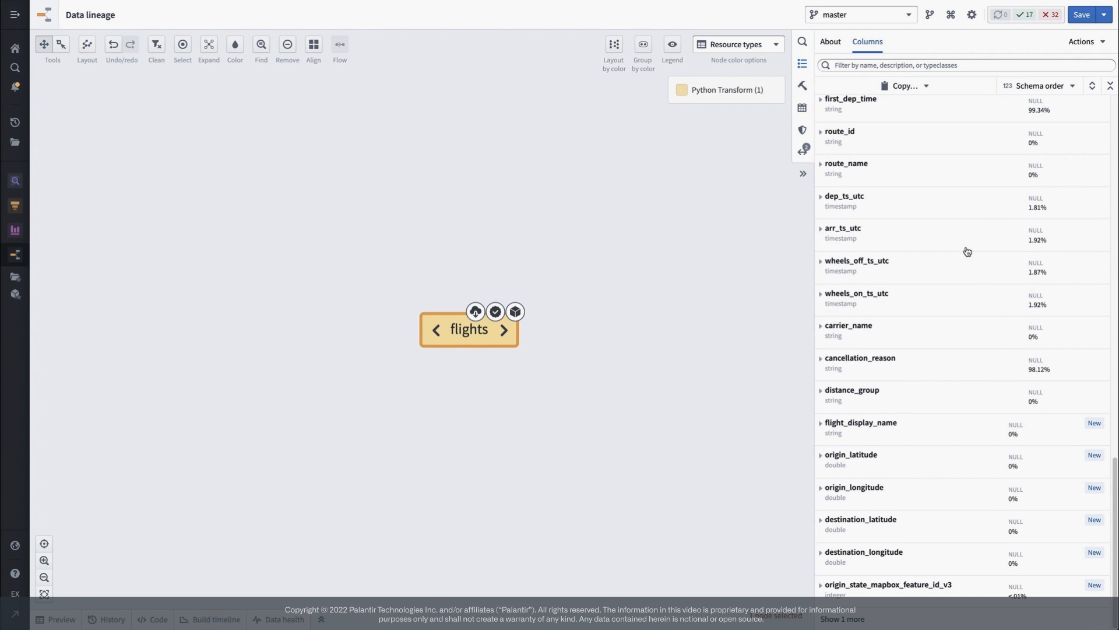
pyautogui.moveTo(973, 461)
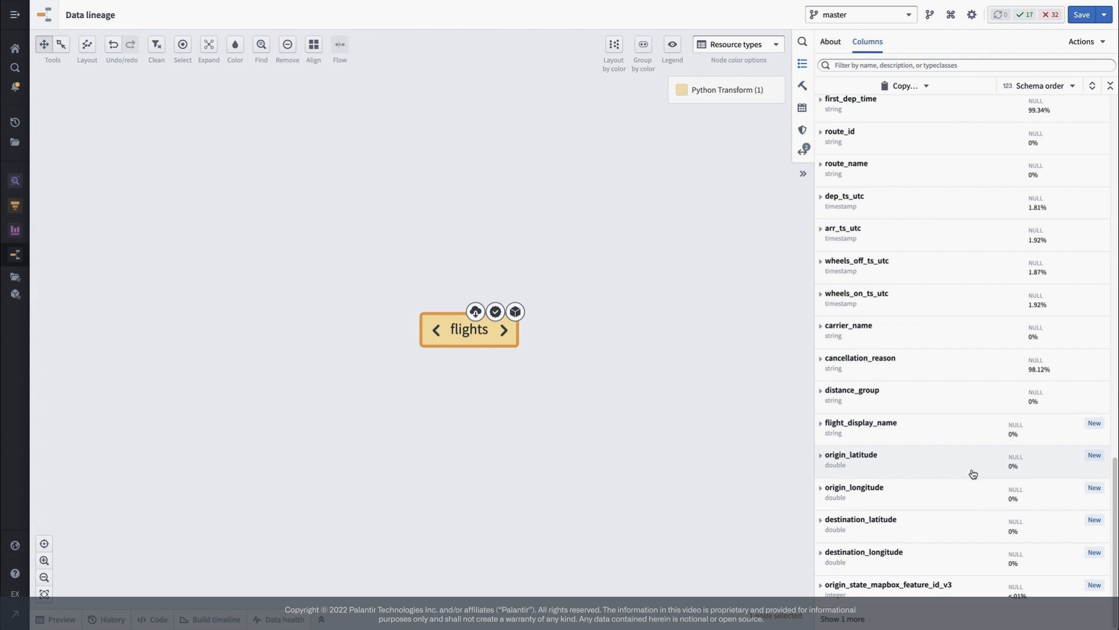
pyautogui.moveTo(970, 541)
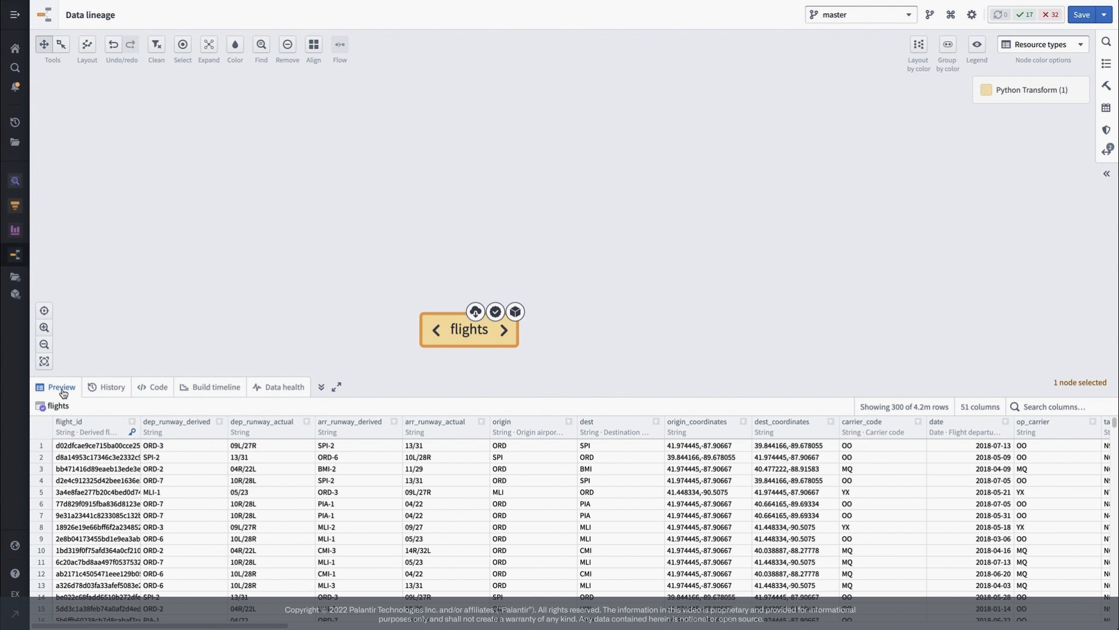
# Check flights' History and latest transaction, view its transform Code, then close the details
pyautogui.click(111, 386)
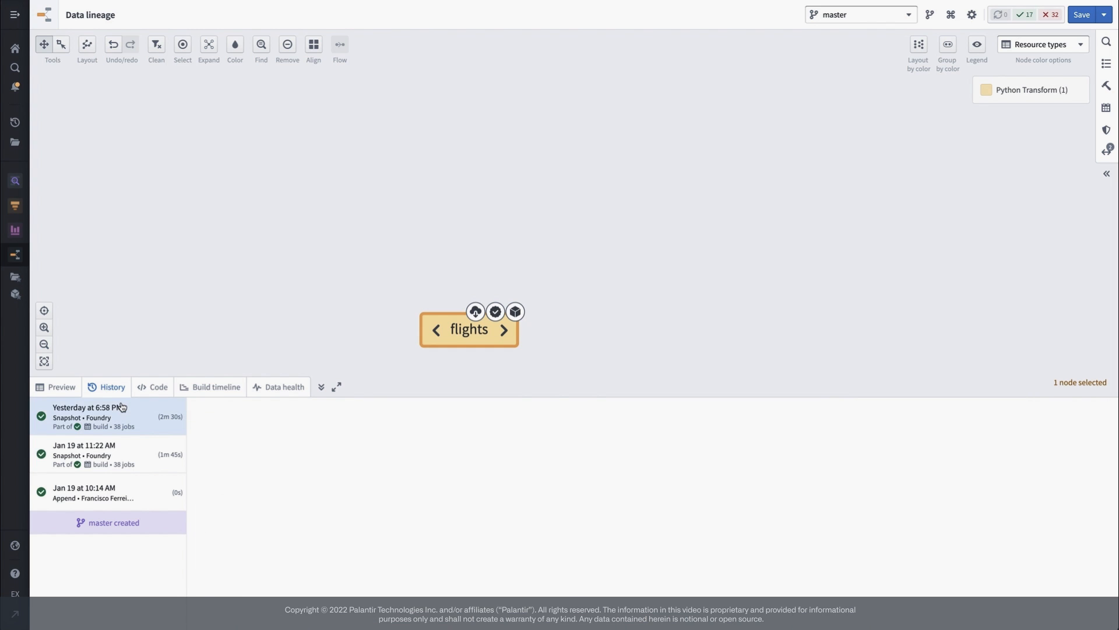
pyautogui.click(93, 416)
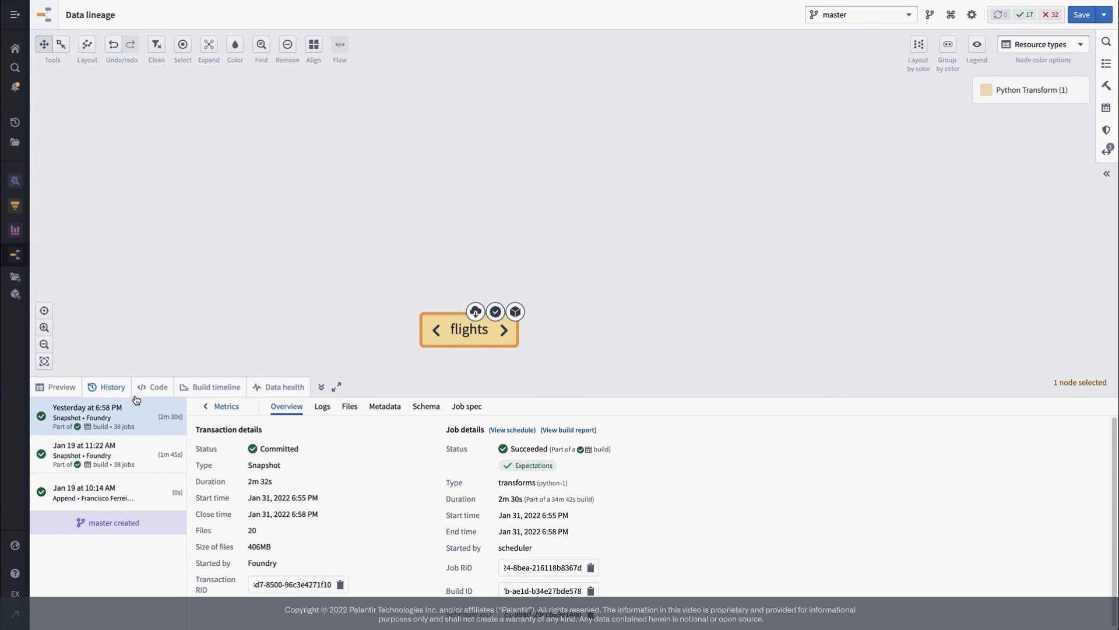
pyautogui.click(158, 386)
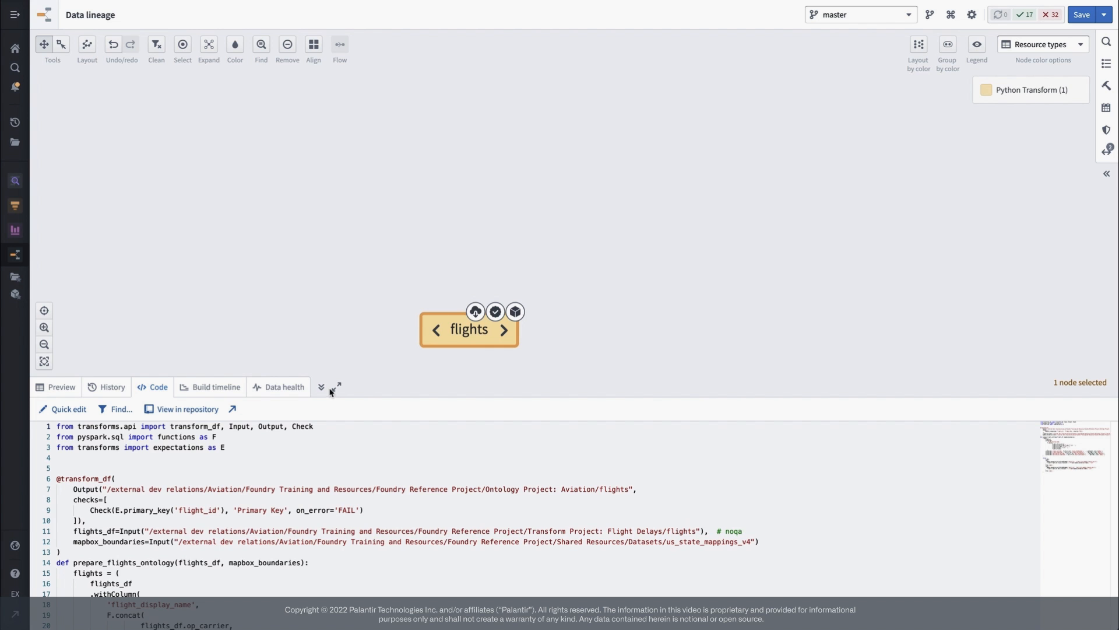
pyautogui.click(322, 387)
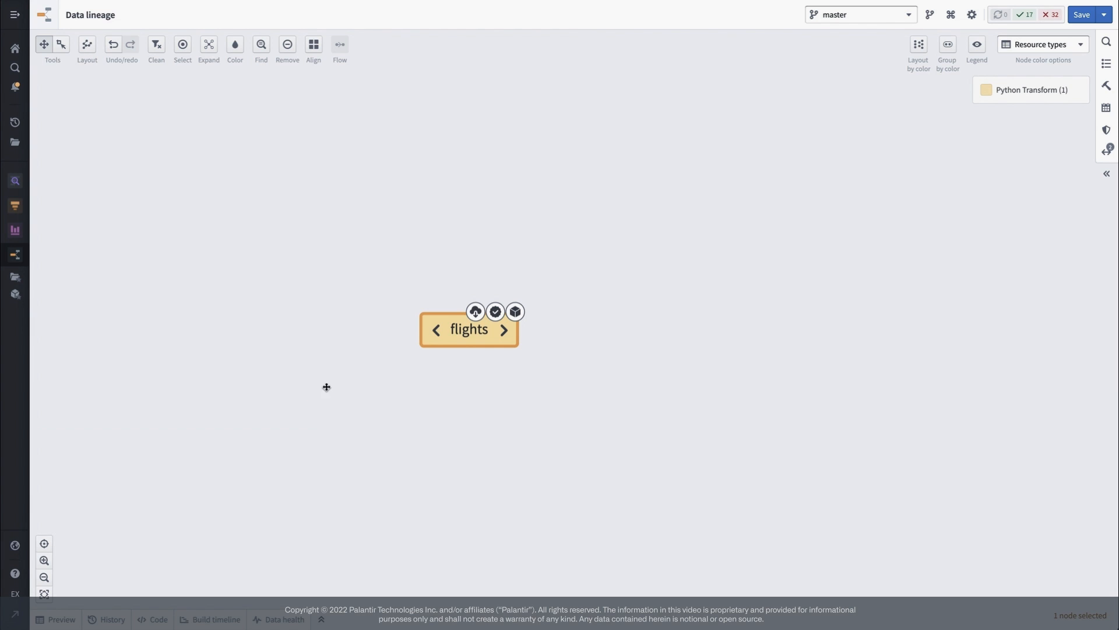
pyautogui.moveTo(436, 330)
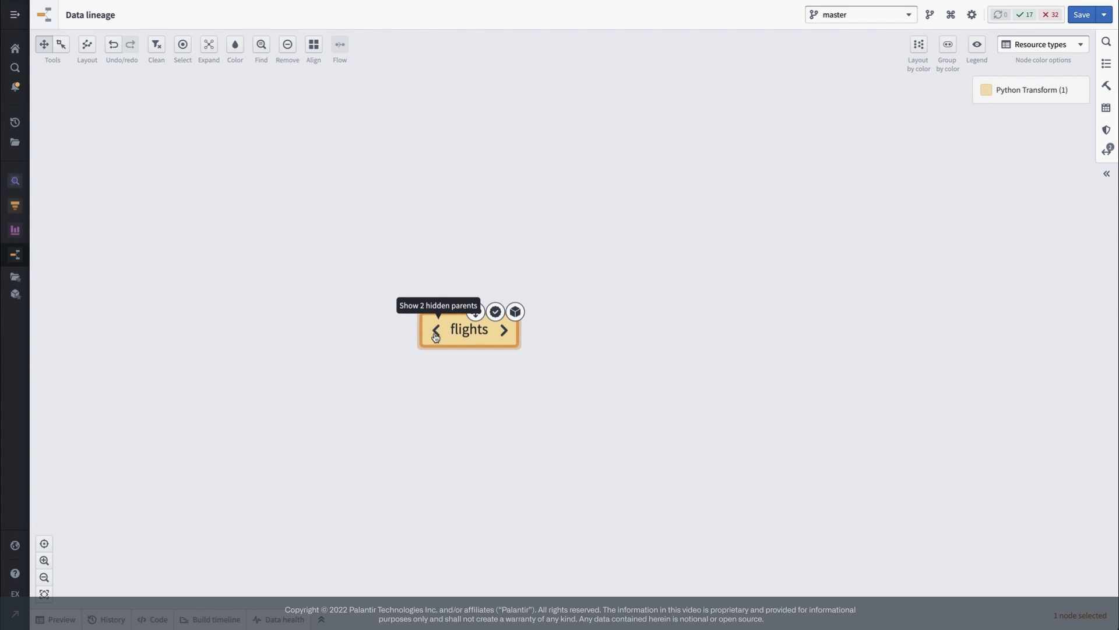
# Add all flights ancestors, the Flight object type and its 10 linked types, then align
pyautogui.click(434, 330)
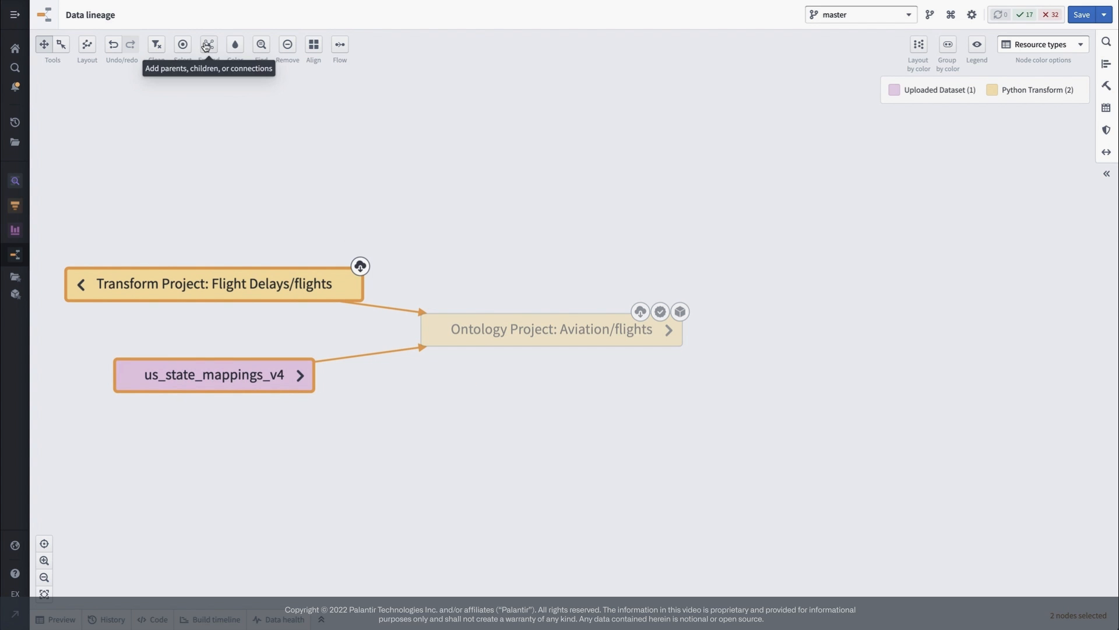
pyautogui.click(207, 44)
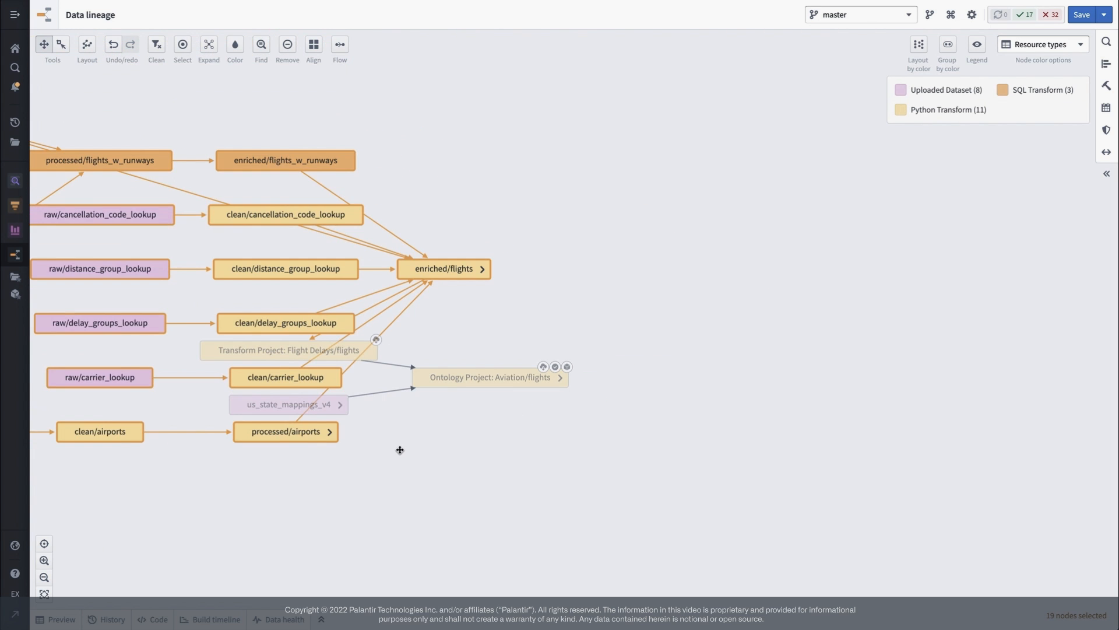
pyautogui.moveTo(525, 397)
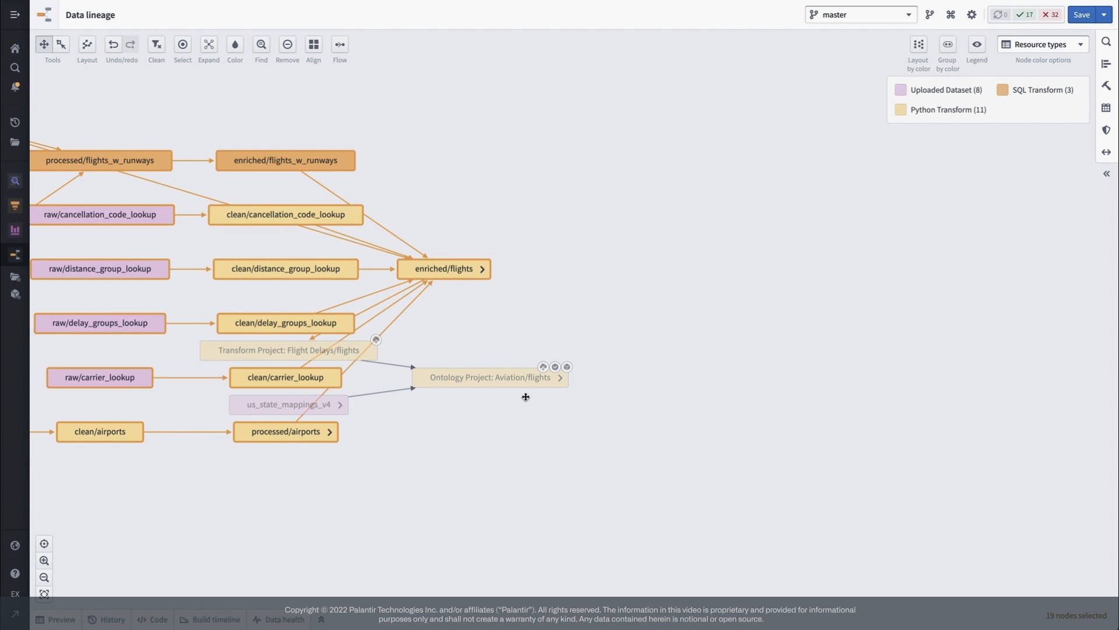
pyautogui.click(560, 377)
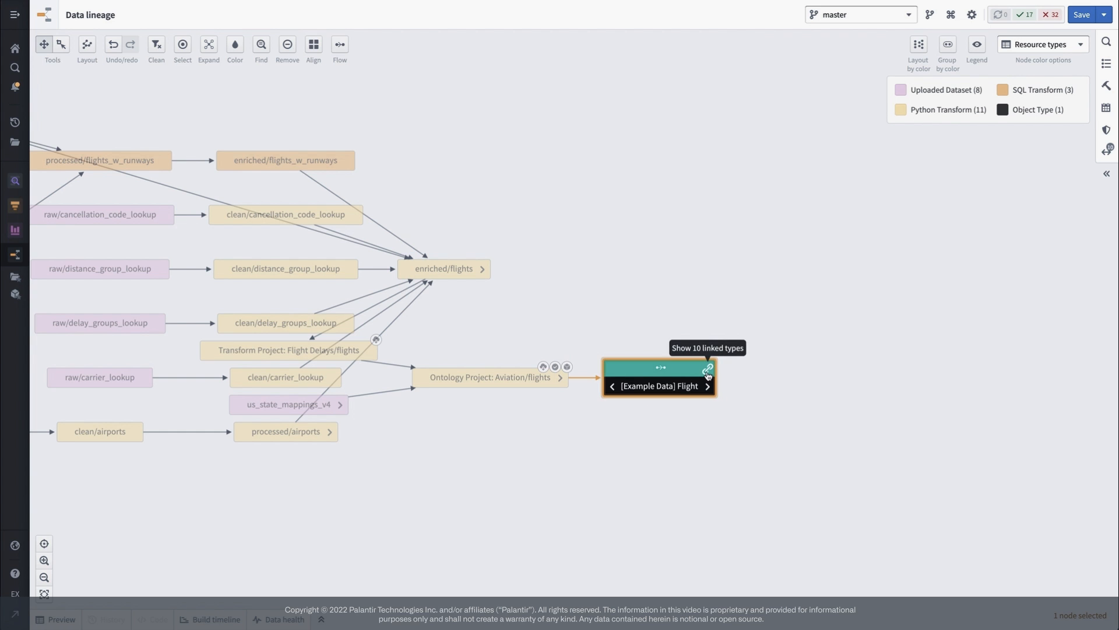
pyautogui.click(707, 369)
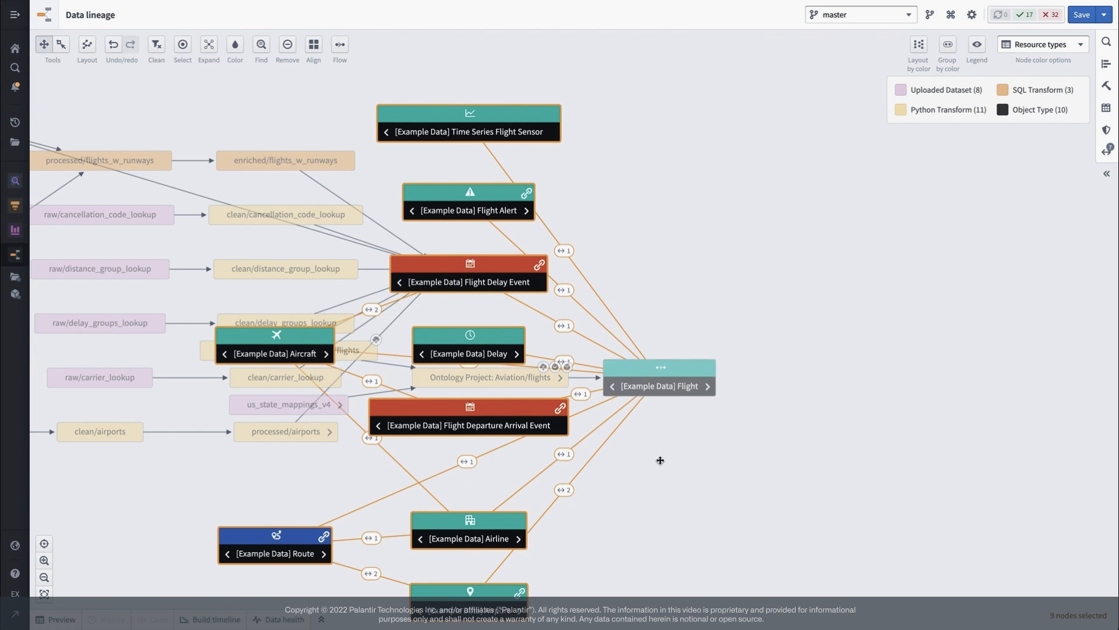
pyautogui.click(86, 47)
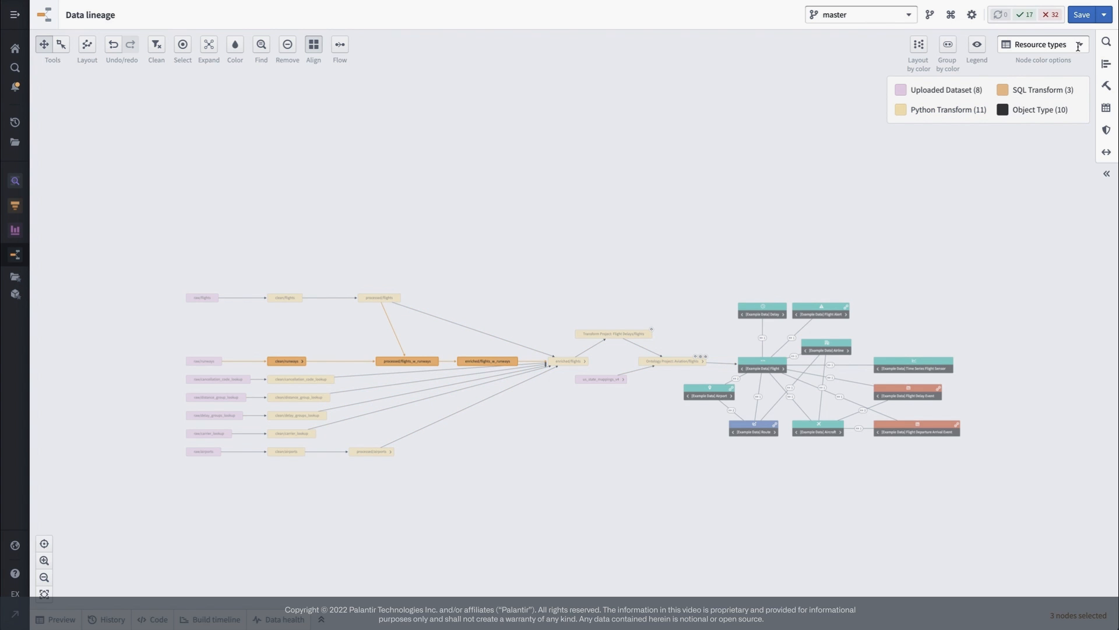
# Recolour the lineage nodes by build duration, then row count, then permissions
pyautogui.click(1042, 44)
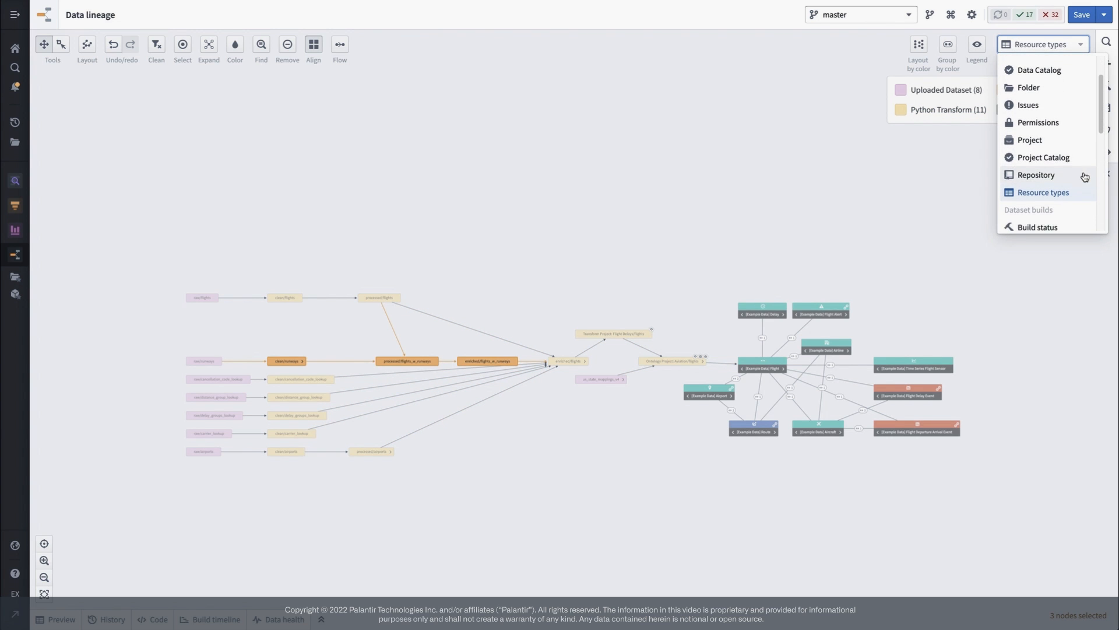
pyautogui.scroll(-3)
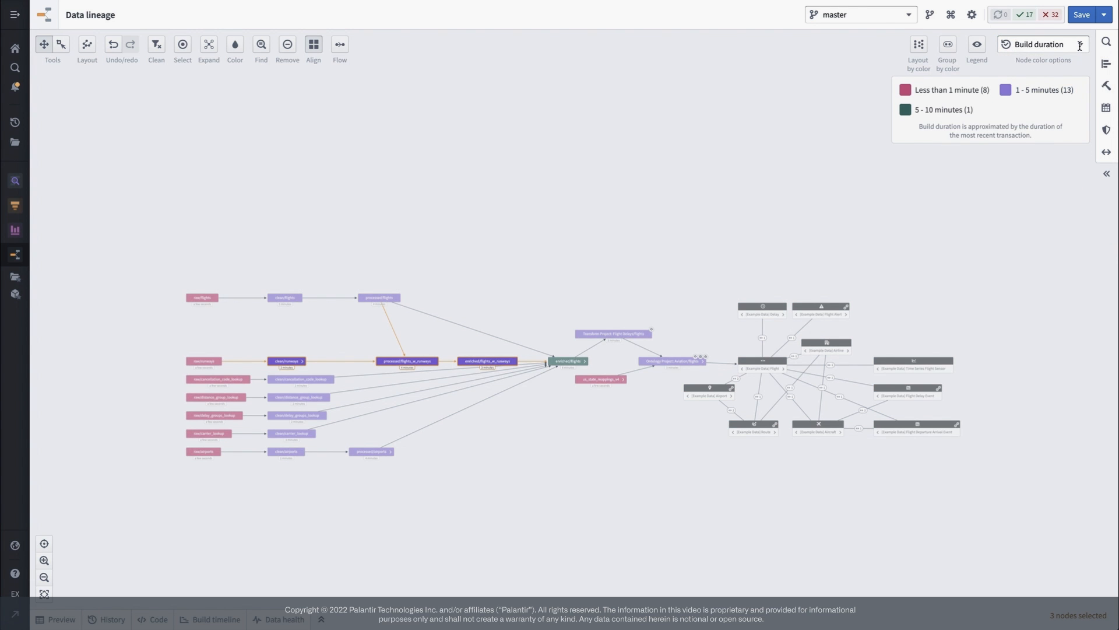
pyautogui.click(1042, 45)
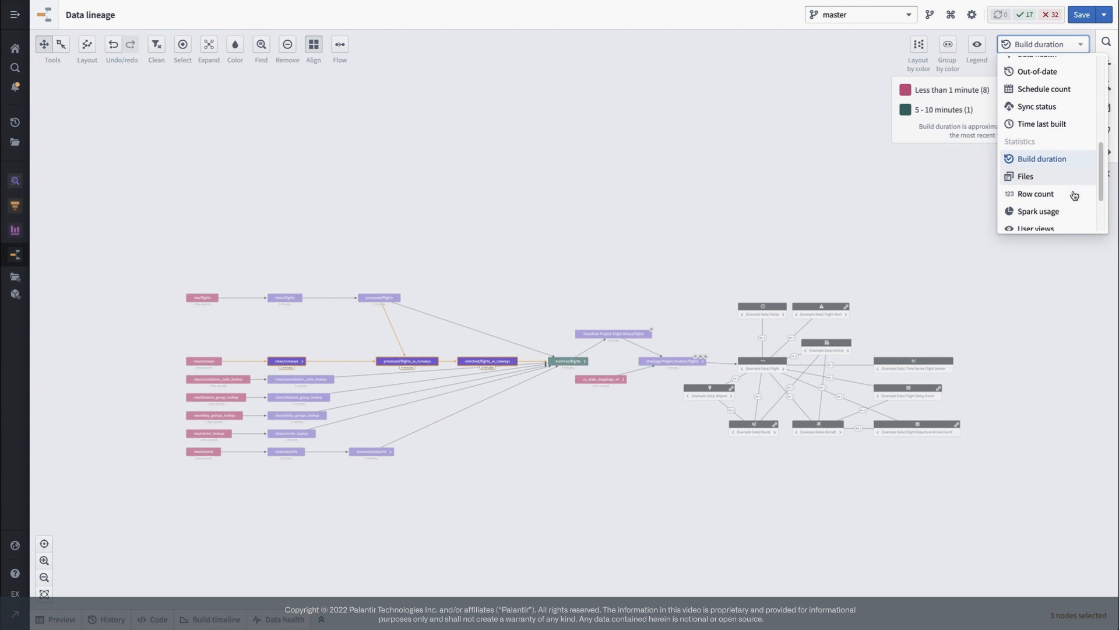
pyautogui.click(1034, 193)
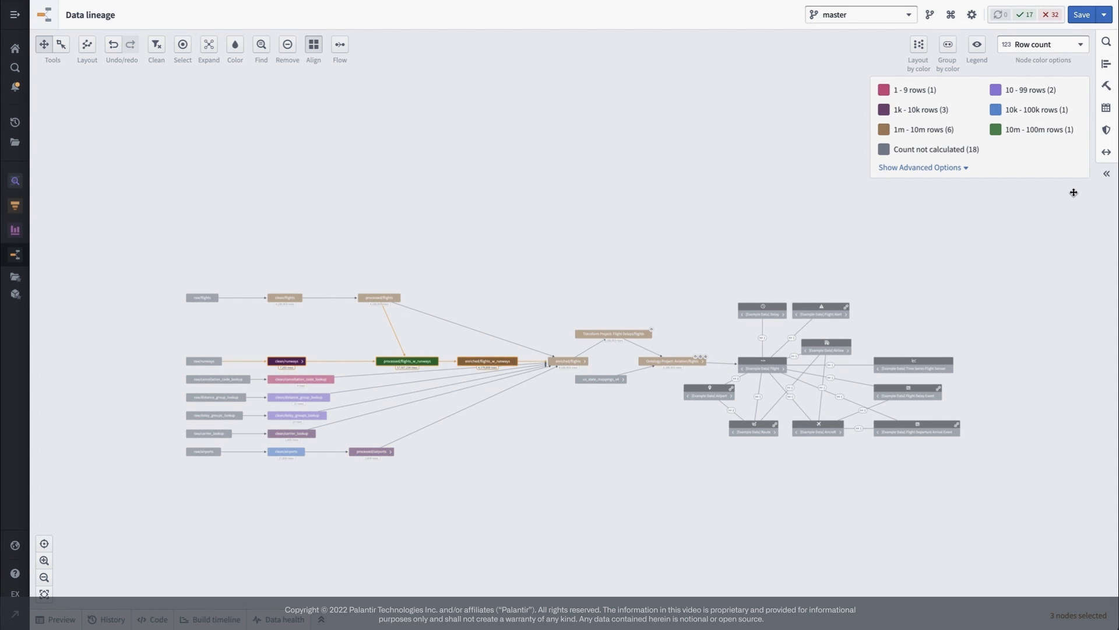
pyautogui.click(1042, 45)
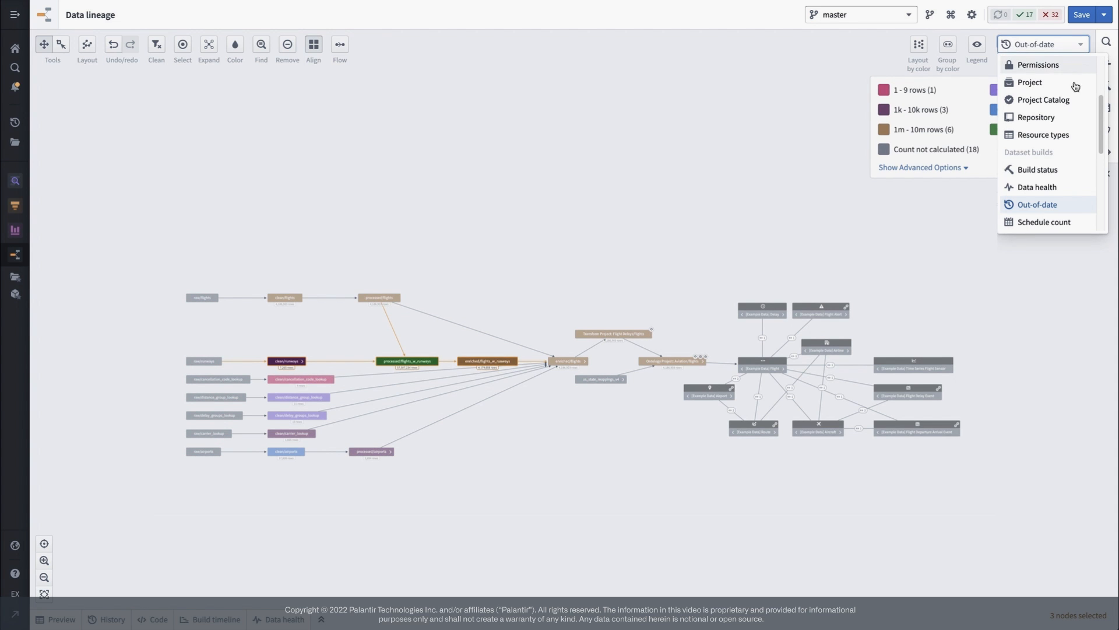
pyautogui.click(1037, 187)
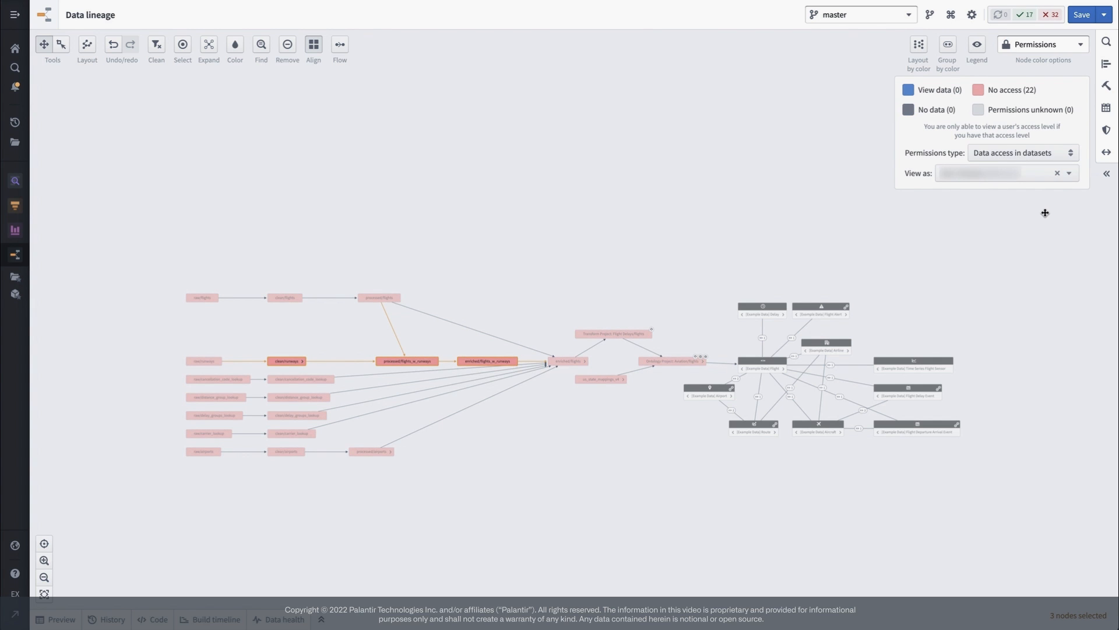
pyautogui.moveTo(1086, 42)
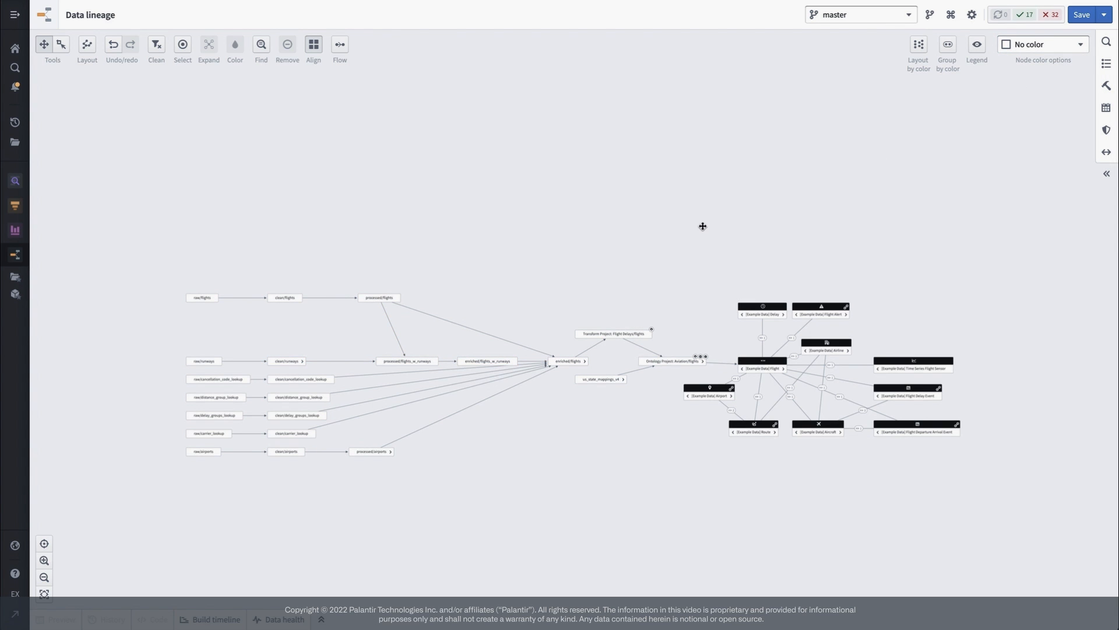
pyautogui.moveTo(172, 270)
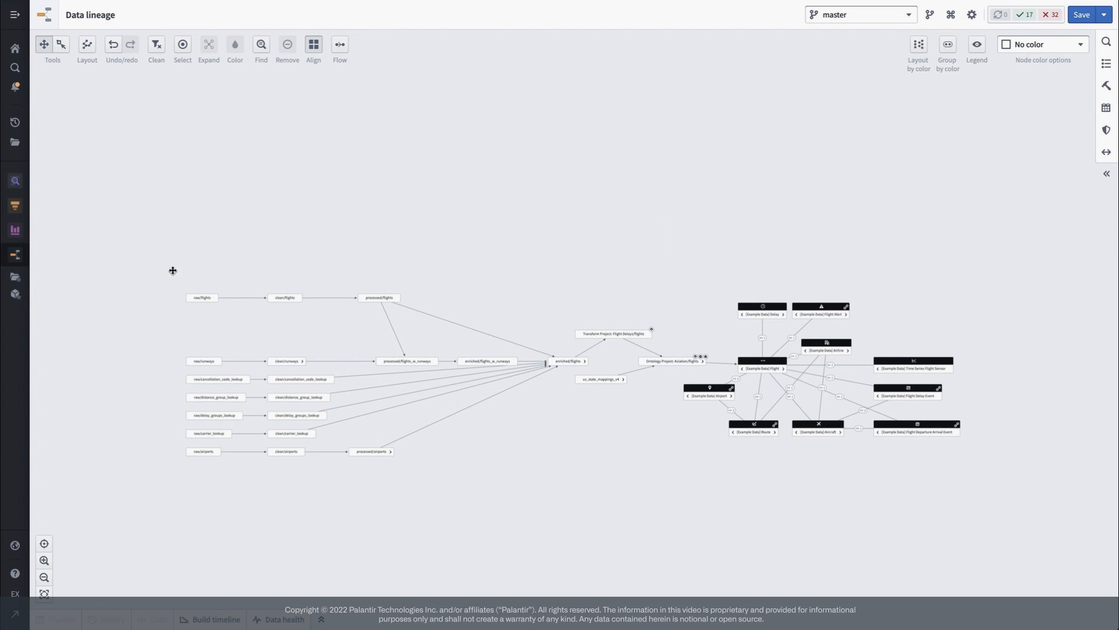
# Put the raw source datasets in a teal 'Raw' colour group, then group by colour
pyautogui.moveTo(172, 270); pyautogui.dragTo(270, 490)
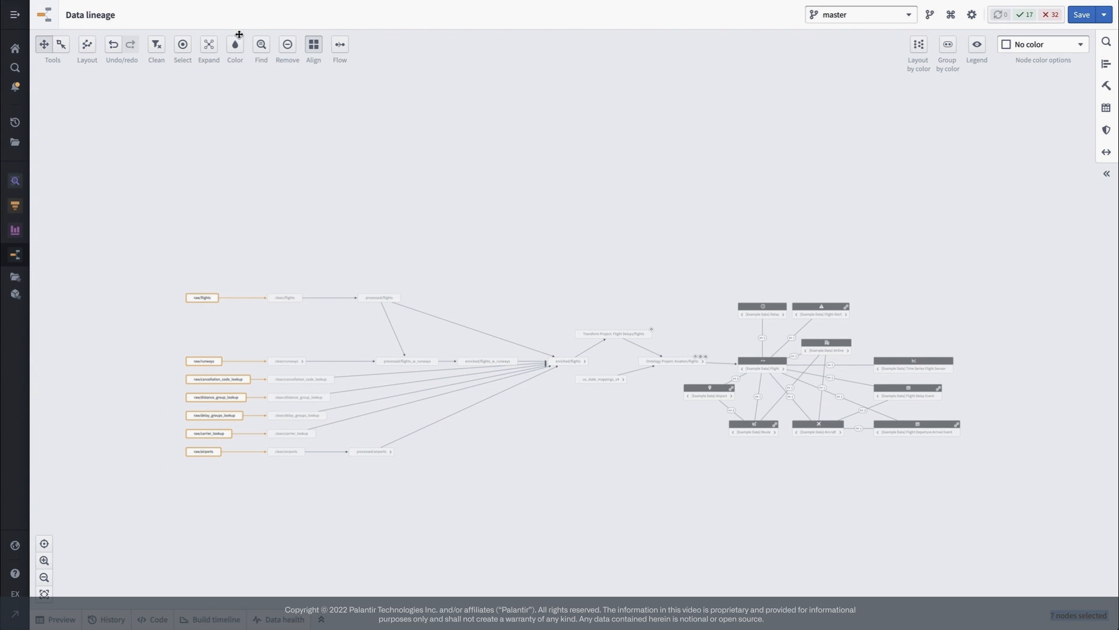
pyautogui.click(235, 44)
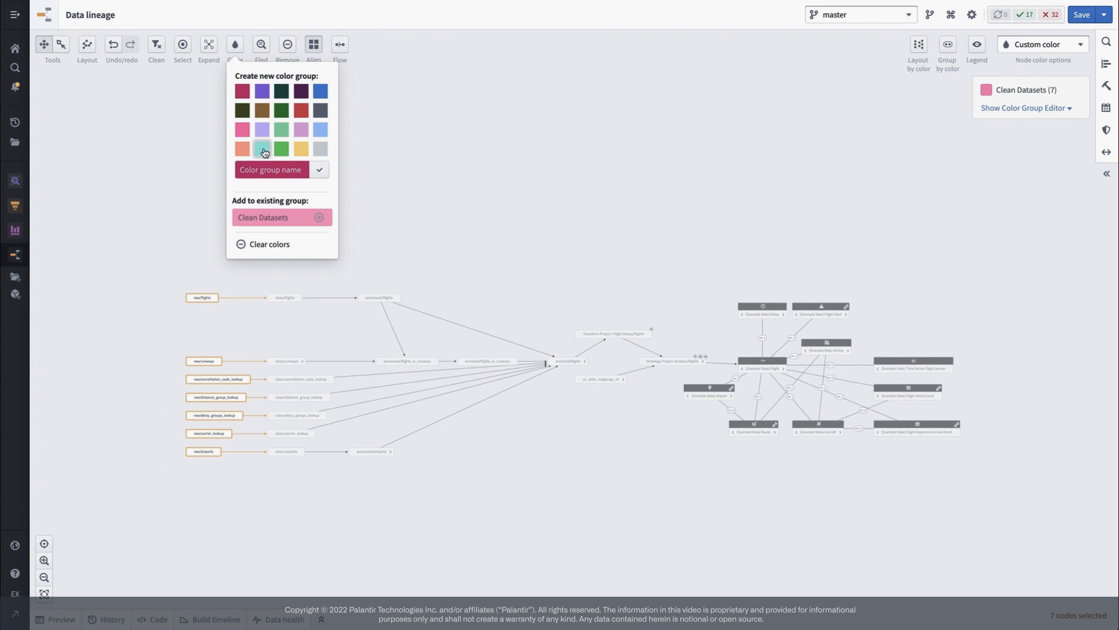
pyautogui.write('Raw')
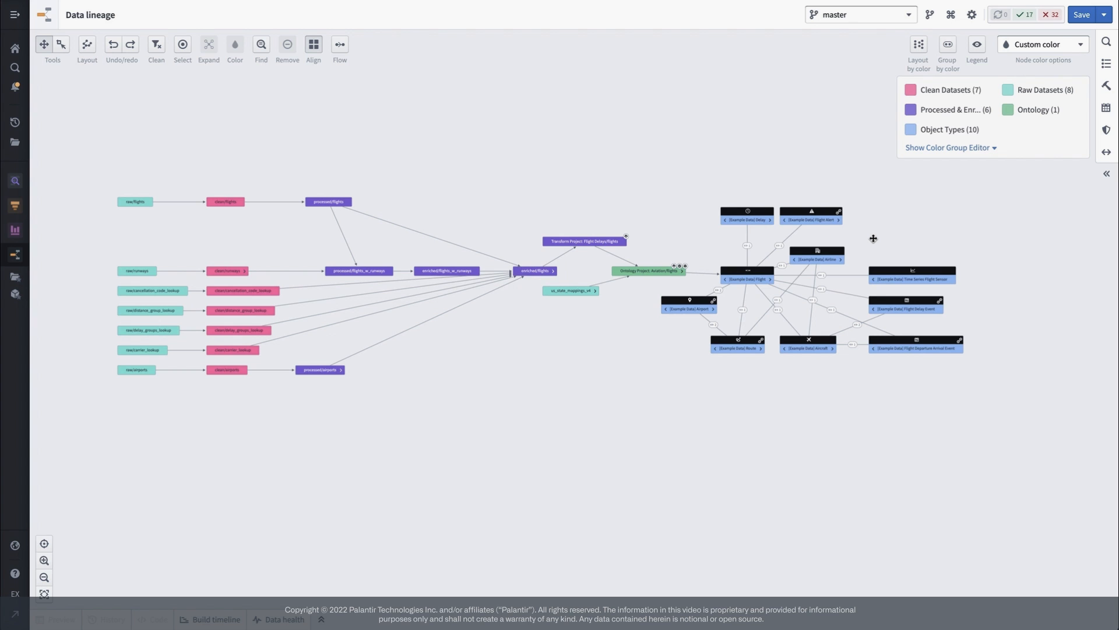
pyautogui.moveTo(948, 45)
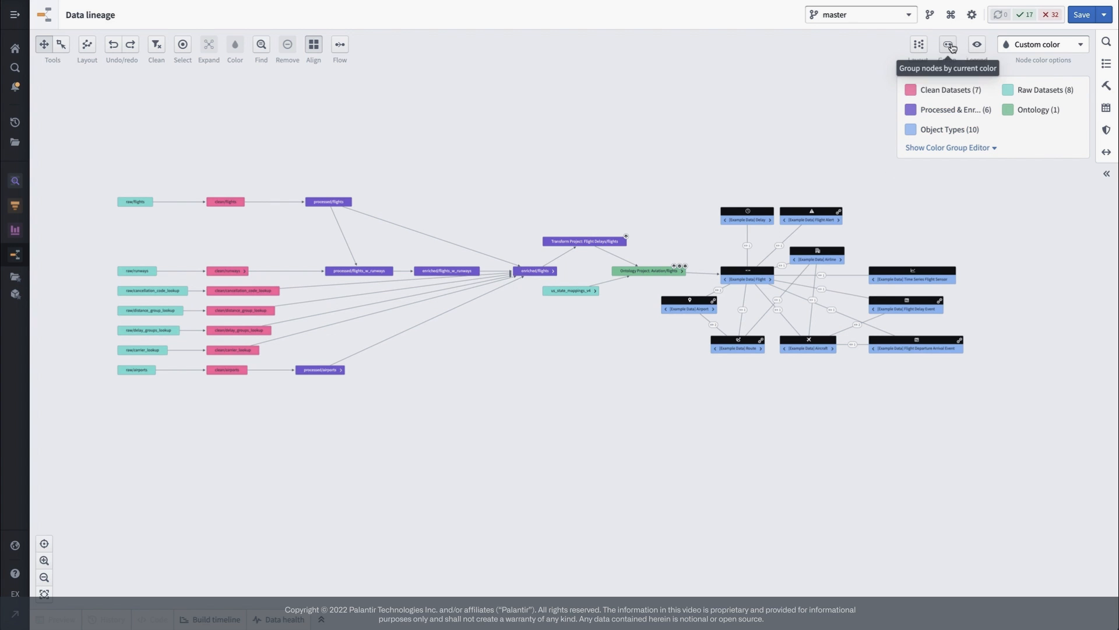
pyautogui.click(950, 45)
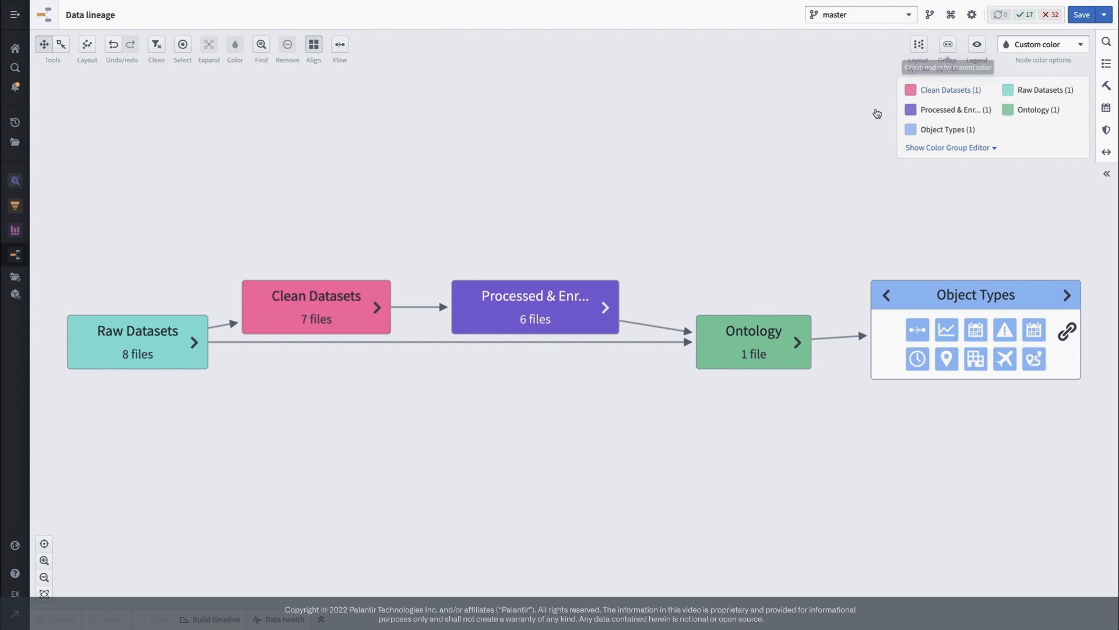
pyautogui.moveTo(754, 243)
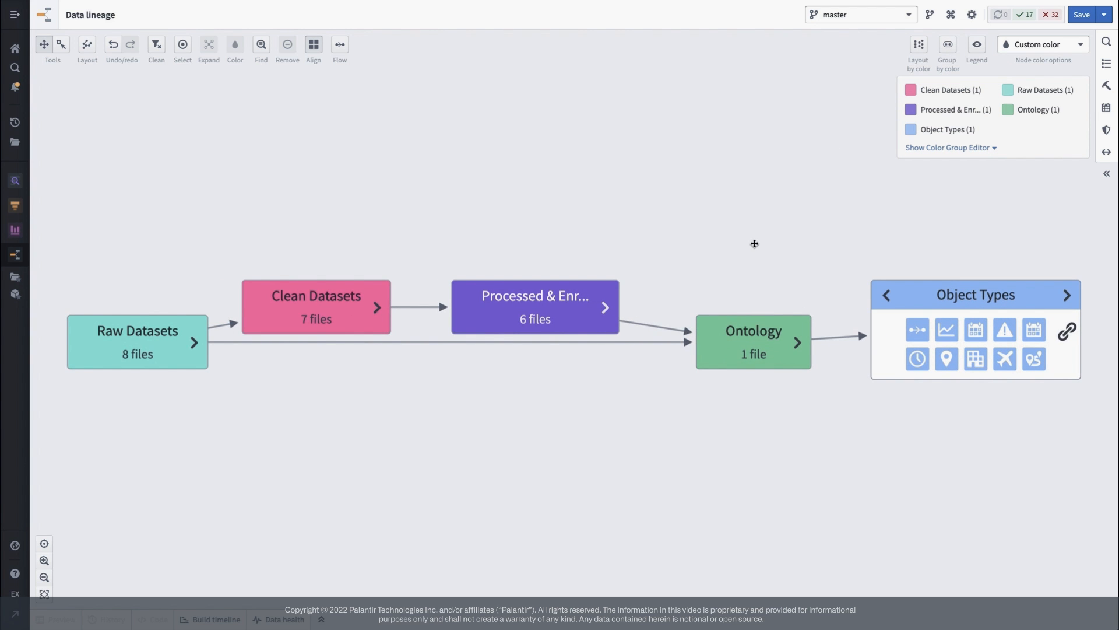
pyautogui.moveTo(871, 107)
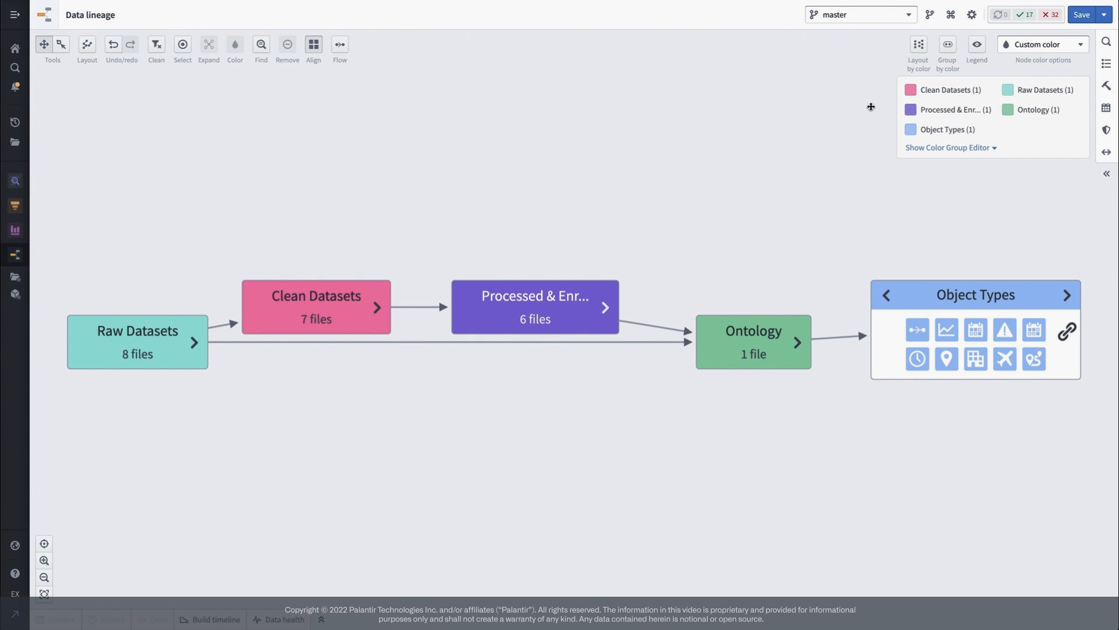
# Enable simple presentations mode and save the grouped and Full Flight Pipeline views as frames
pyautogui.click(971, 14)
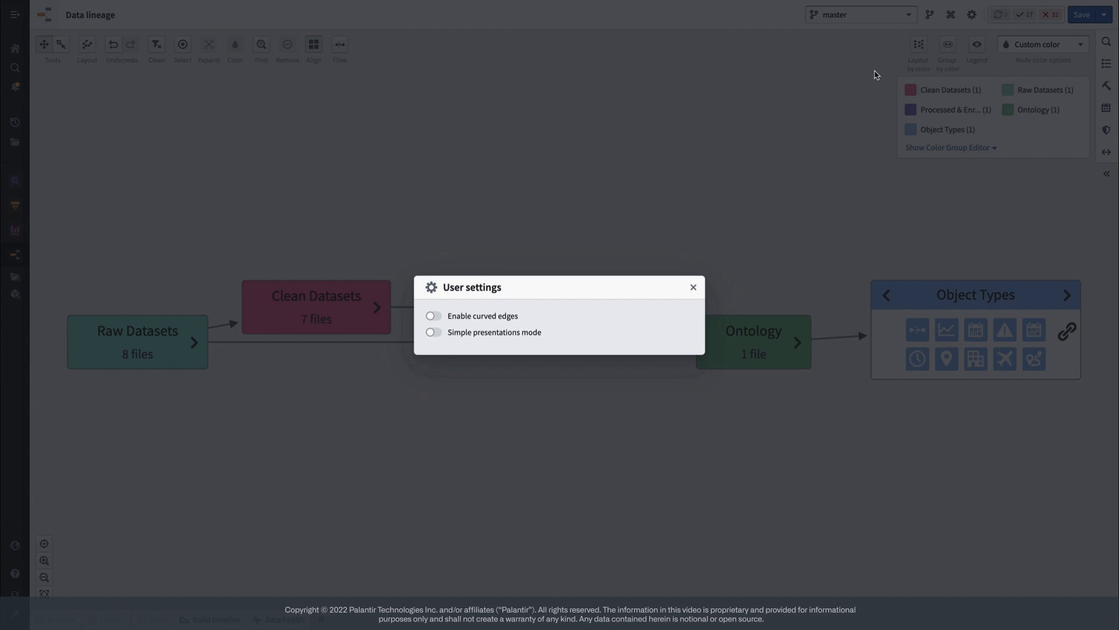
pyautogui.click(433, 331)
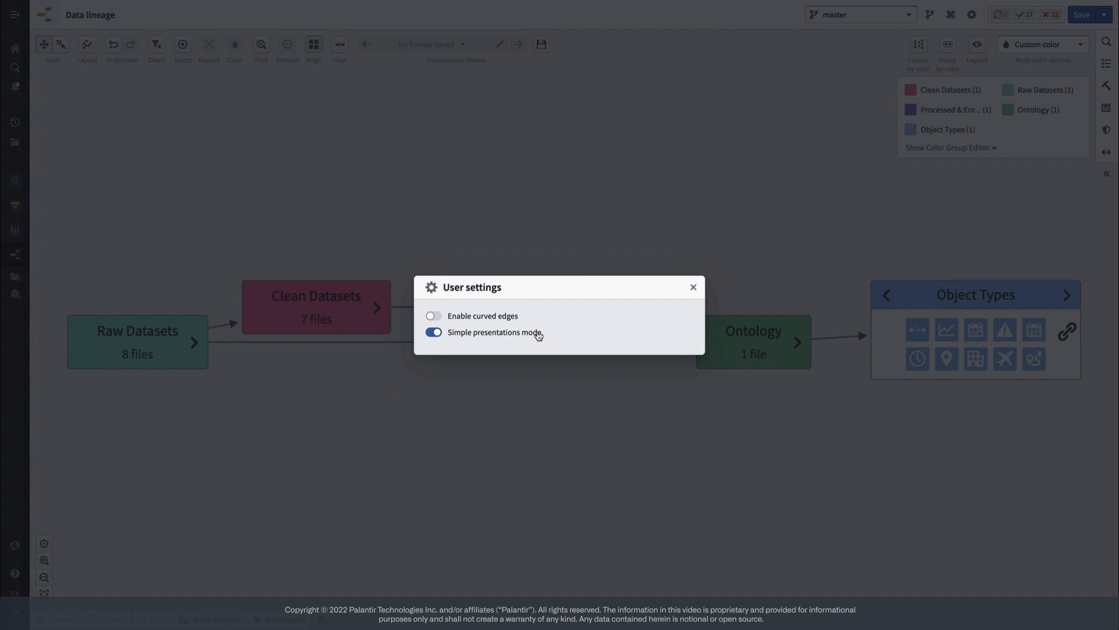
pyautogui.click(692, 287)
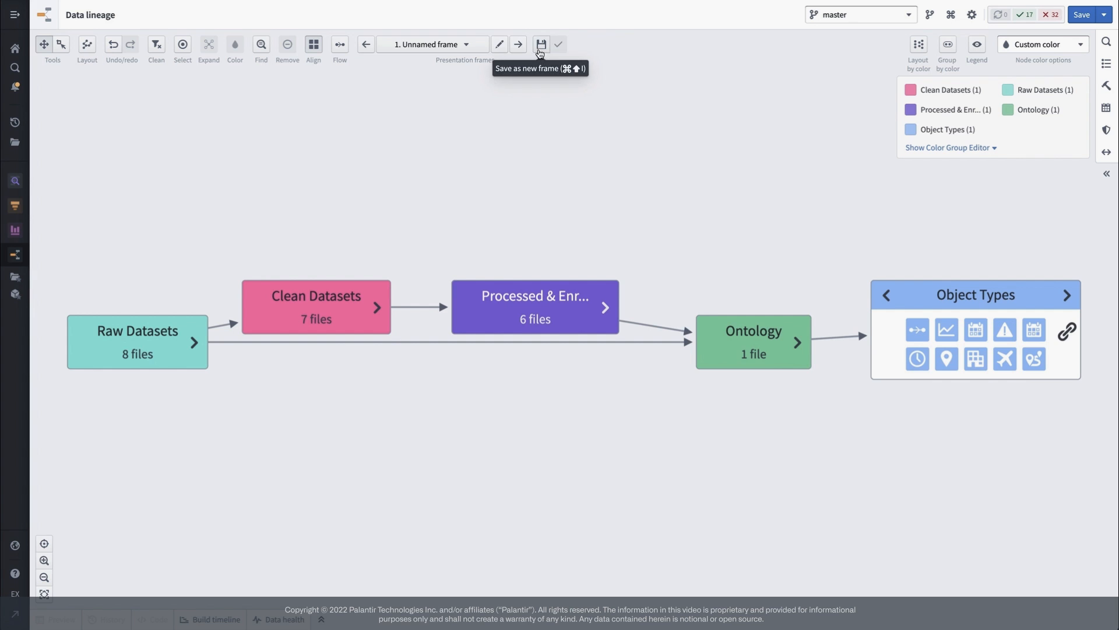
pyautogui.click(499, 44)
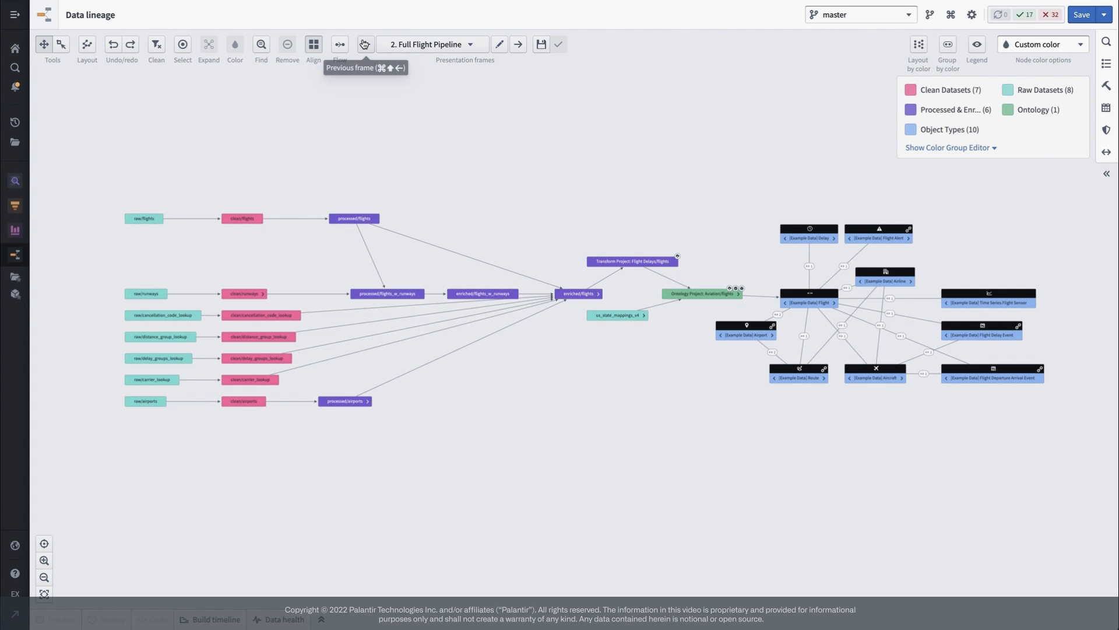
pyautogui.click(364, 44)
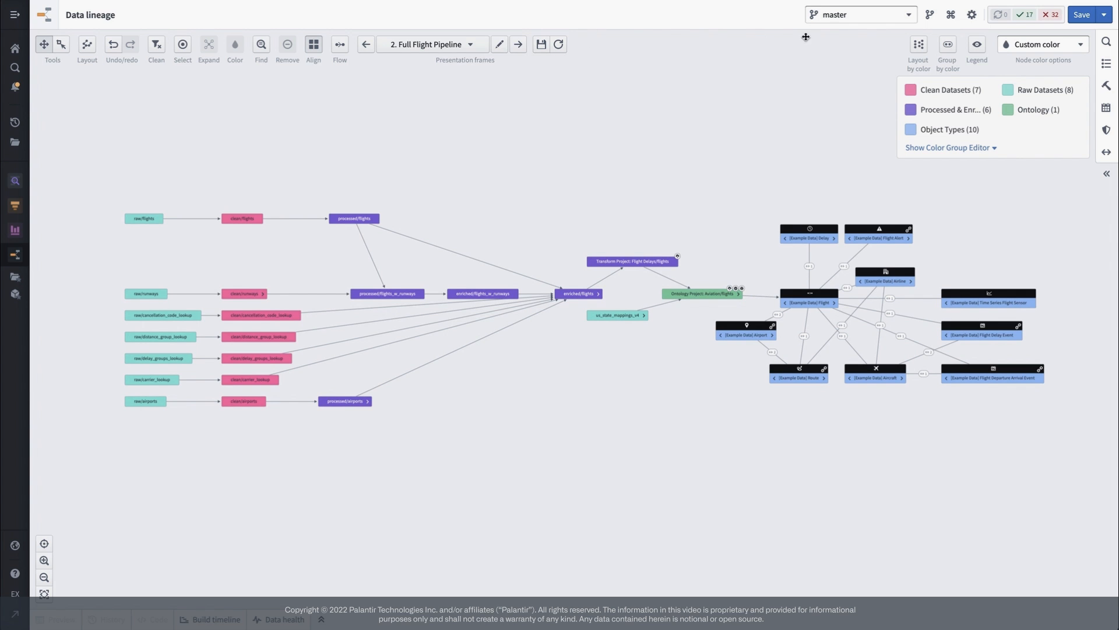
# Turn on curved lineage edges in the user settings
pyautogui.click(972, 14)
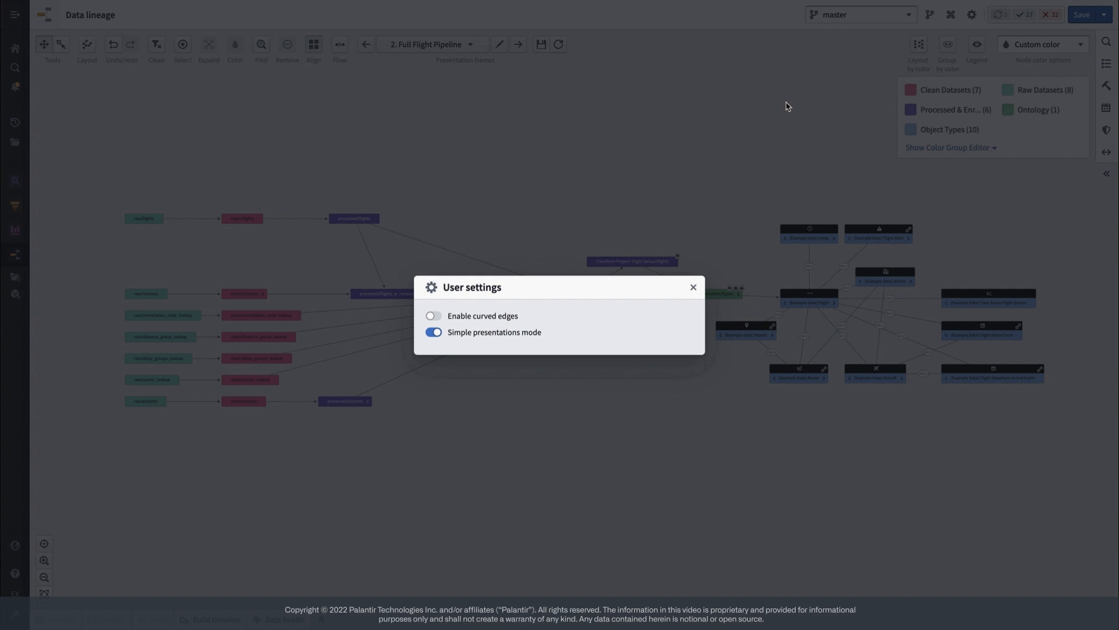
pyautogui.click(433, 315)
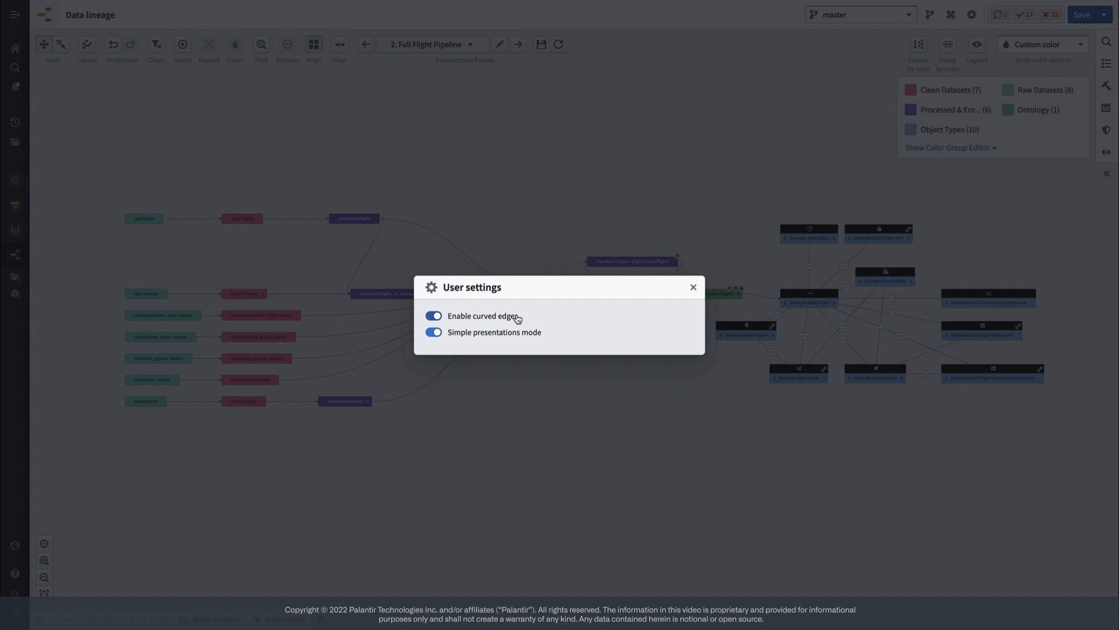
pyautogui.click(692, 287)
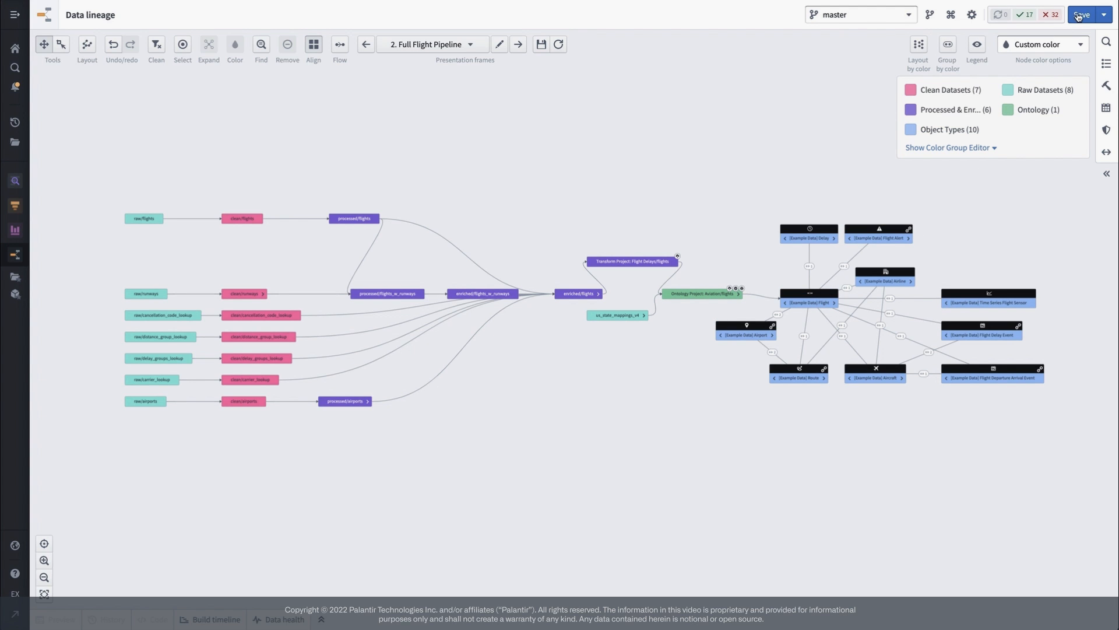
# Save the graph as 'Flight Data Lineage' in Foundry Reference Project
pyautogui.click(1081, 14)
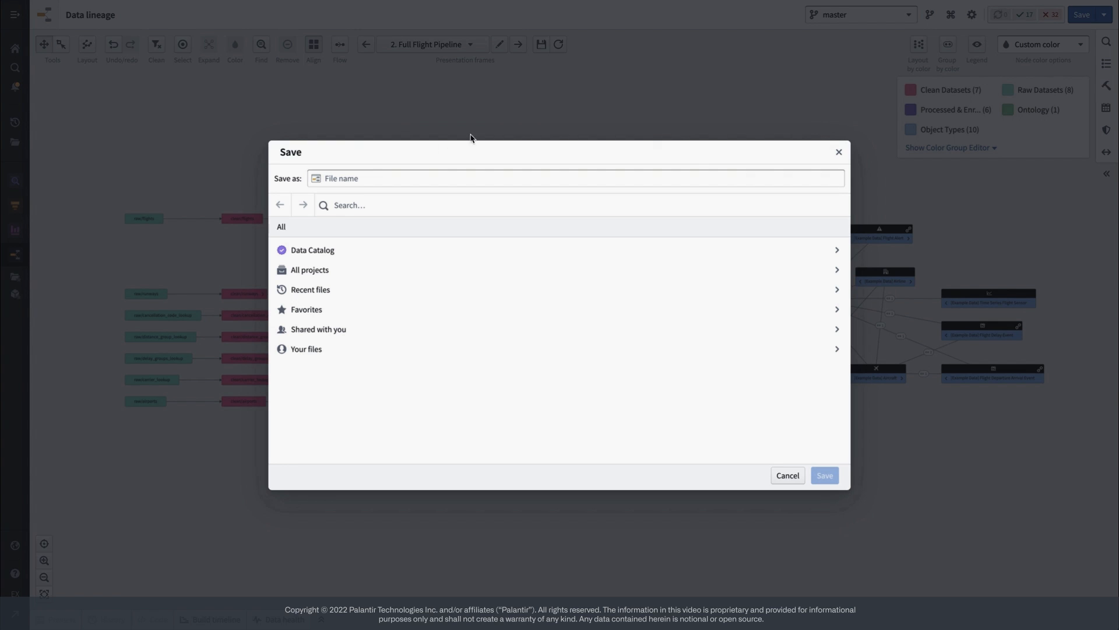
pyautogui.write('Flight Data Lineage')
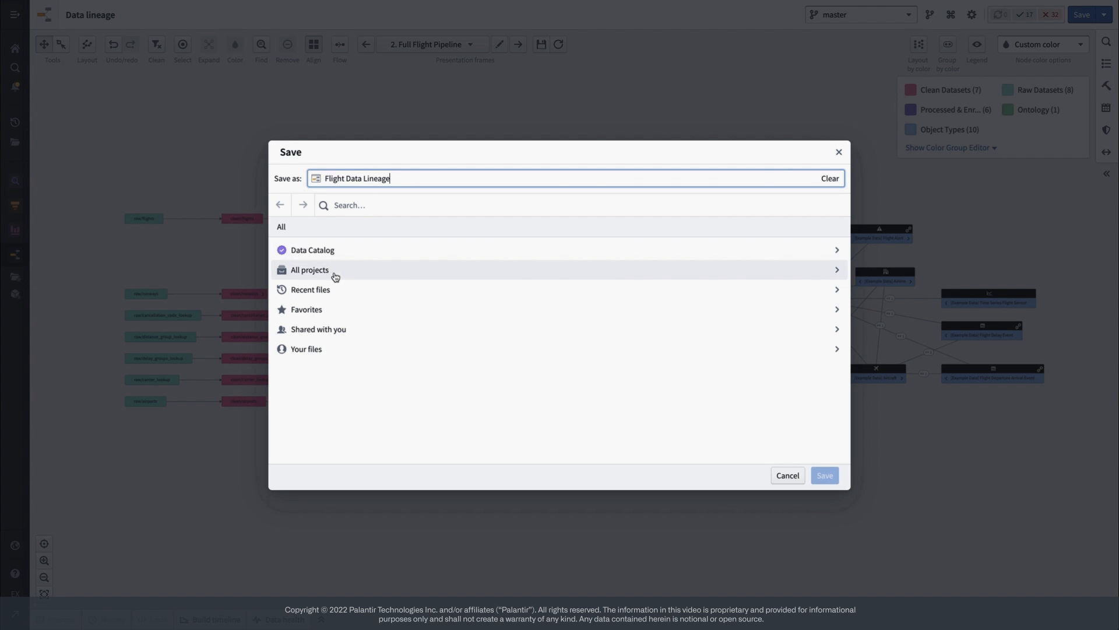
pyautogui.click(311, 289)
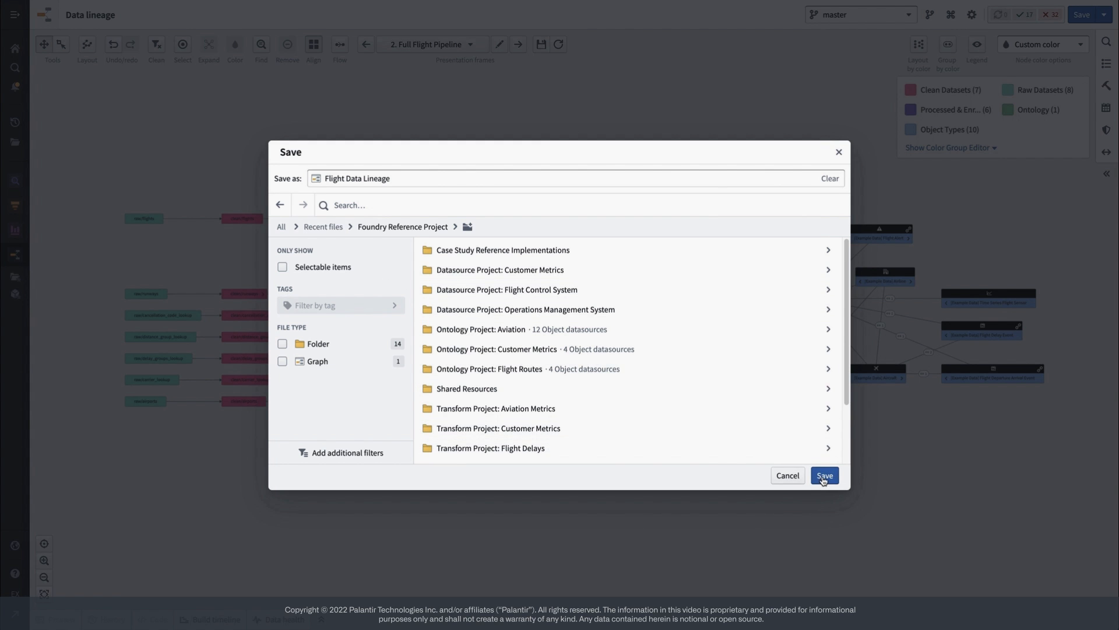
pyautogui.click(823, 474)
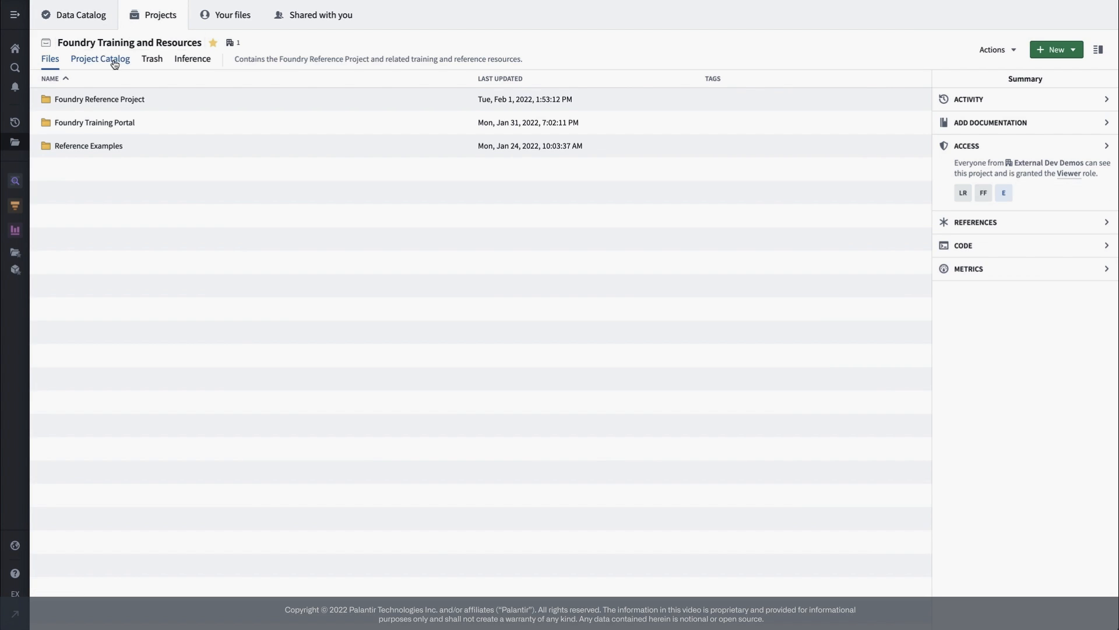
# From the Project Catalog, select the Flight Data Lineage graph and confirm adding it
pyautogui.click(100, 58)
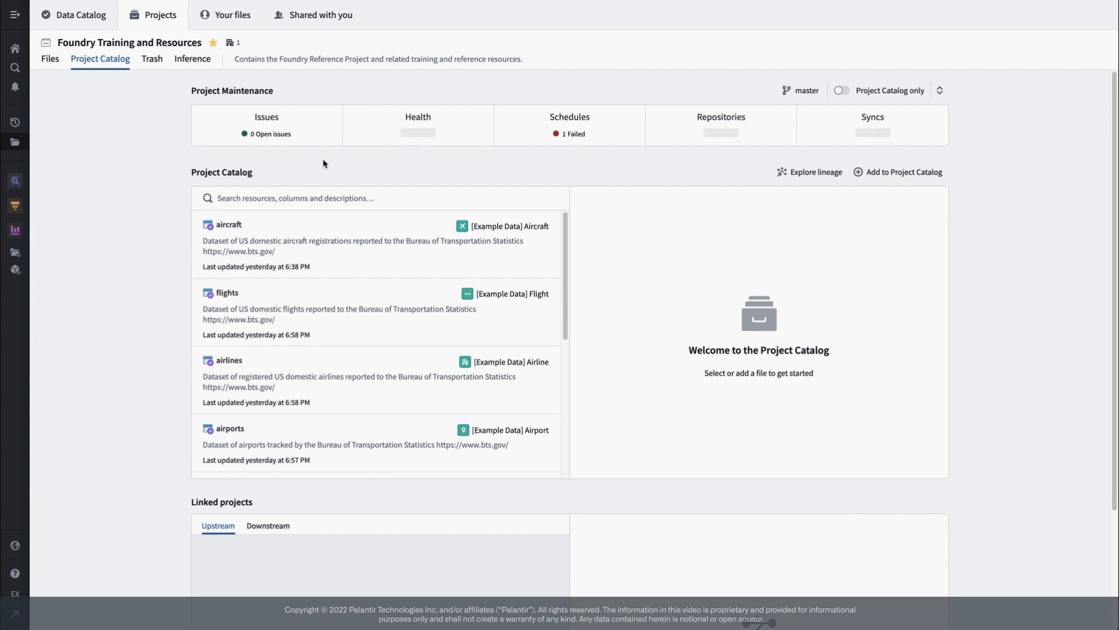
pyautogui.click(898, 172)
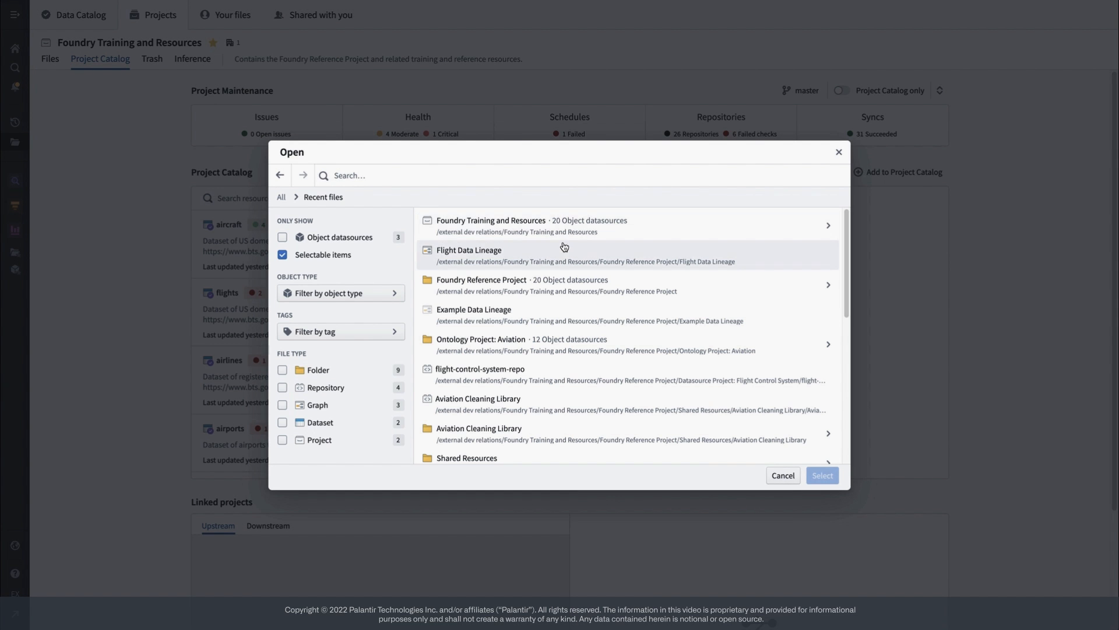
pyautogui.click(468, 255)
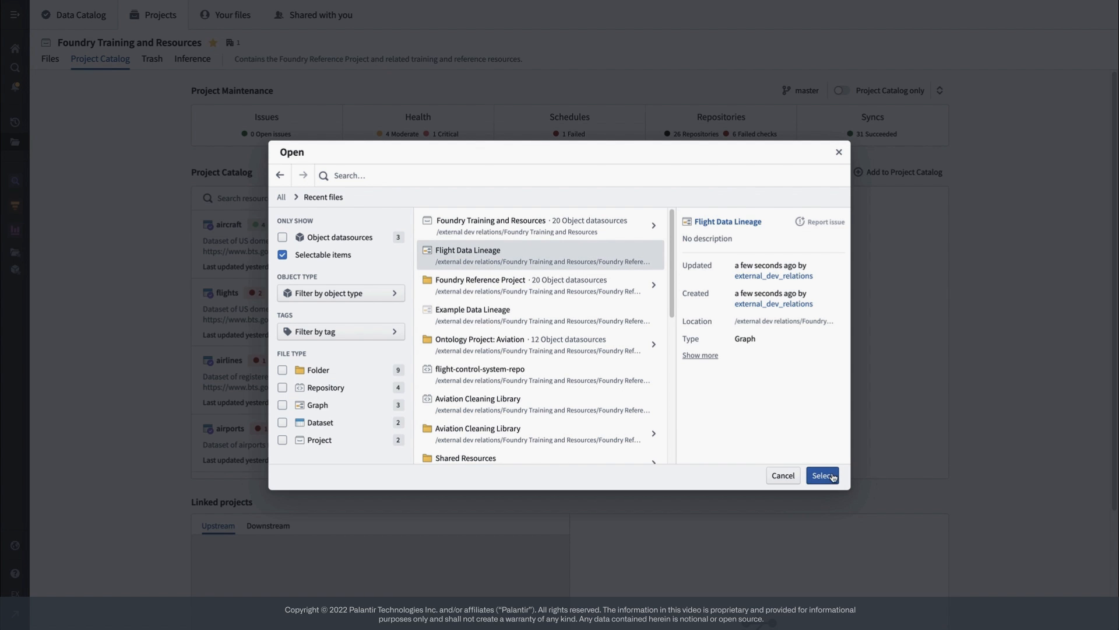
pyautogui.click(821, 475)
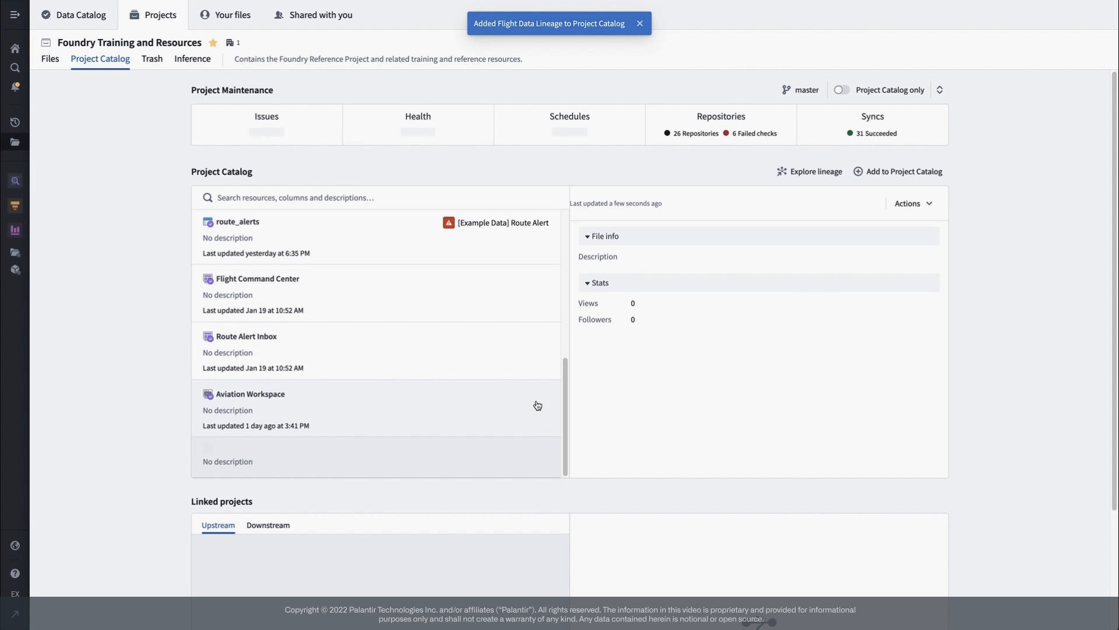
pyautogui.scroll(-3)
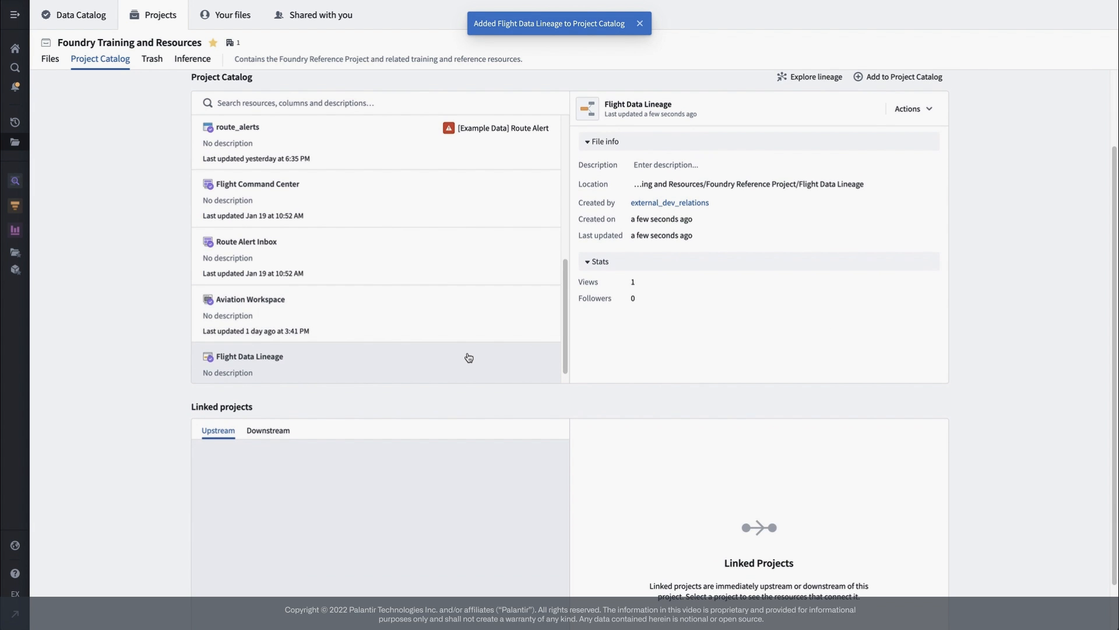